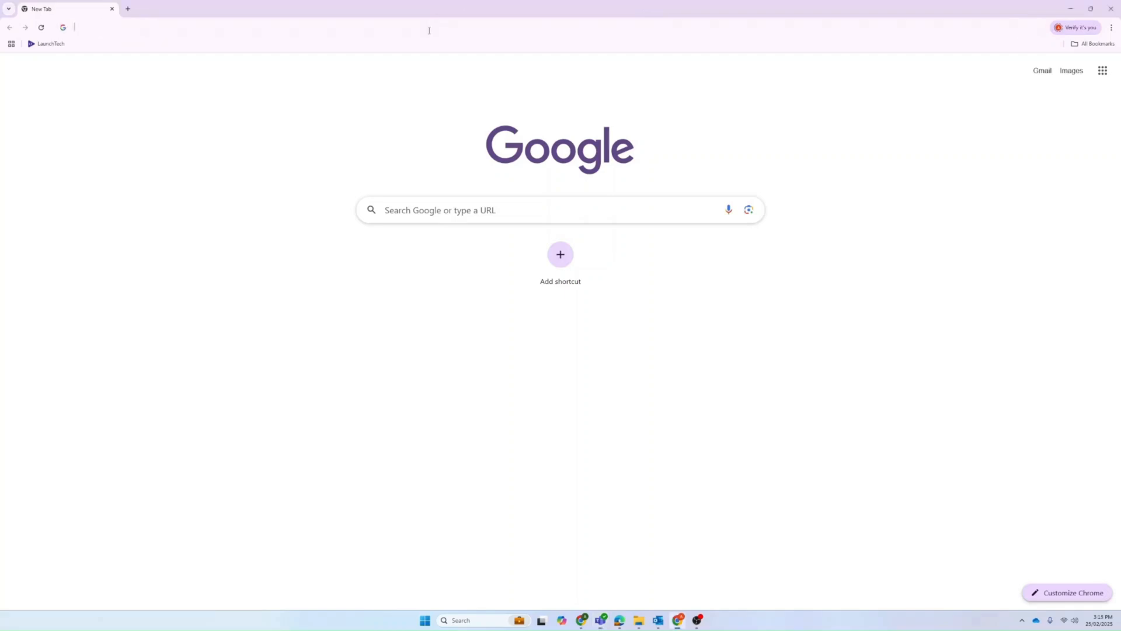
Step: Reach the 3DEXPERIENCE ID login via the address bar and submit the account email to get the password step
text(software.3ds.com%2F)
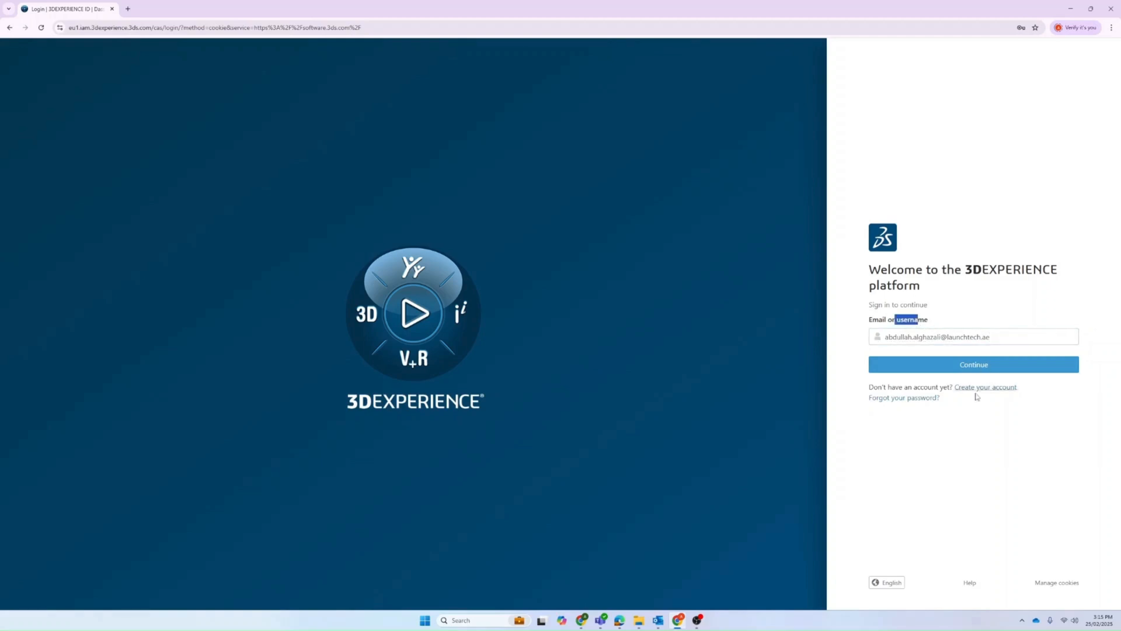
drag(881, 387, 942, 397)
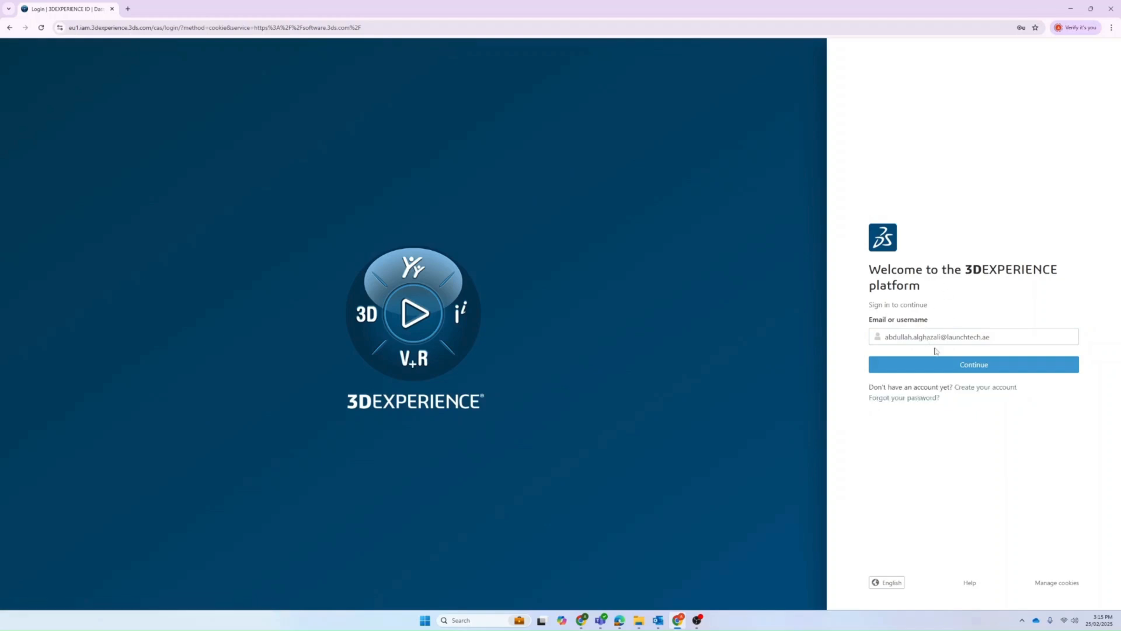
click(973, 364)
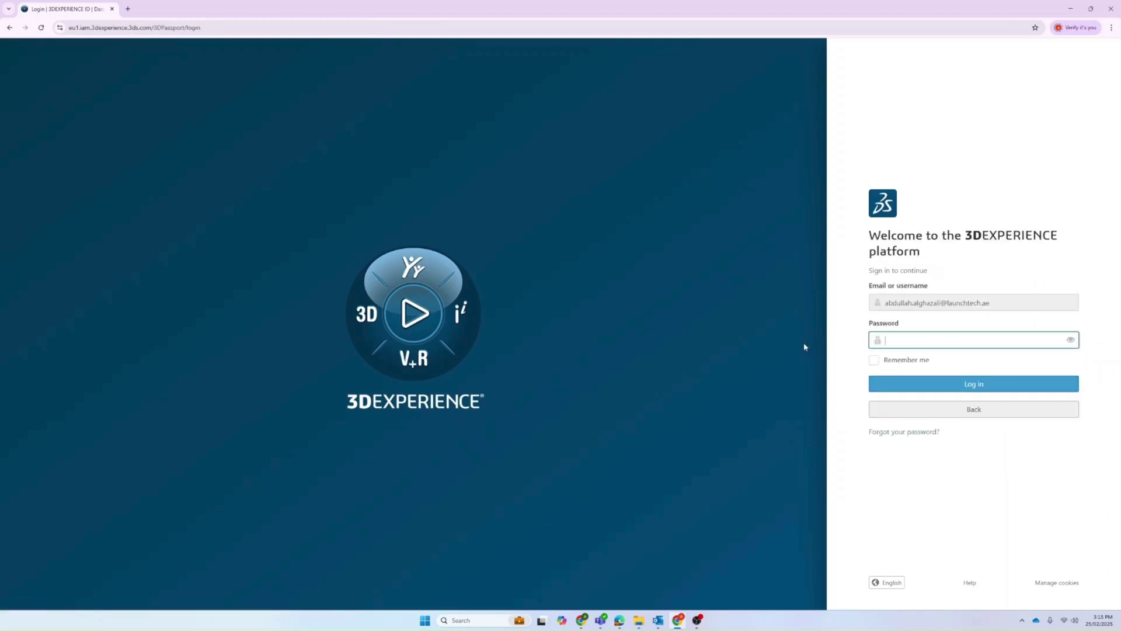
Step: Sign in with the password and filter My Supported Software to 3DEXPERIENCE R2025x, level R2025x Golden
click(973, 384)
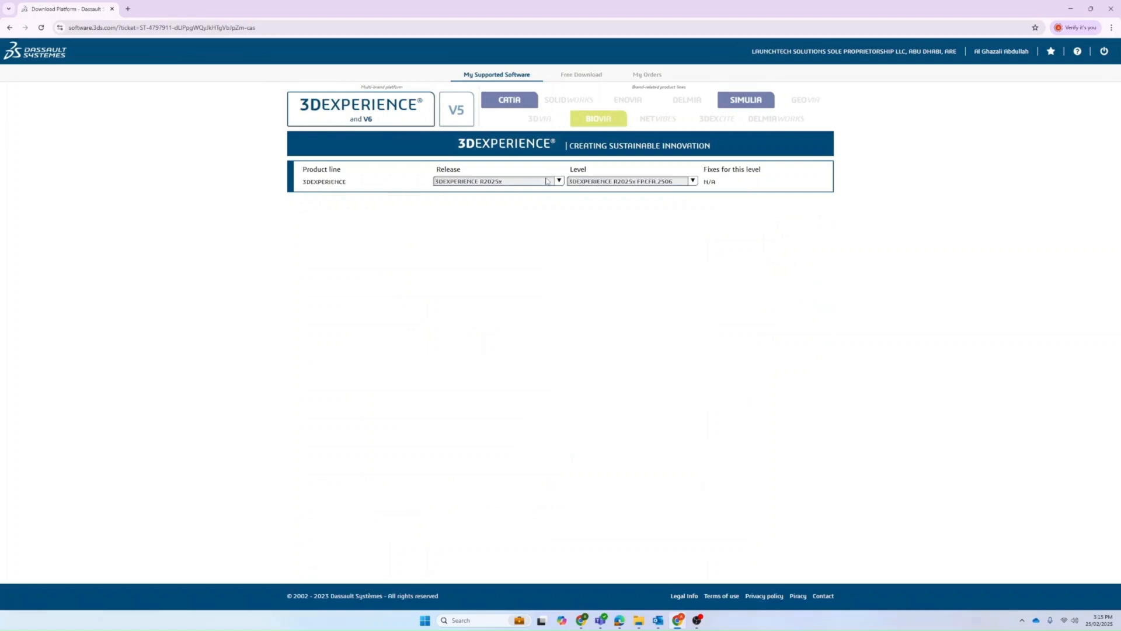
click(558, 180)
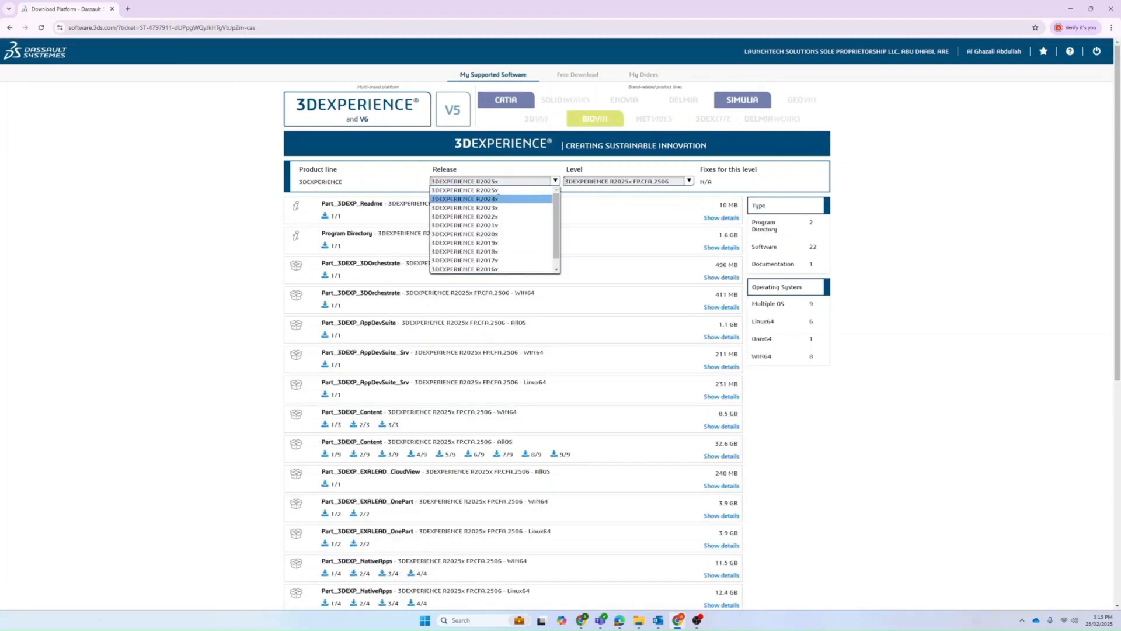
click(481, 190)
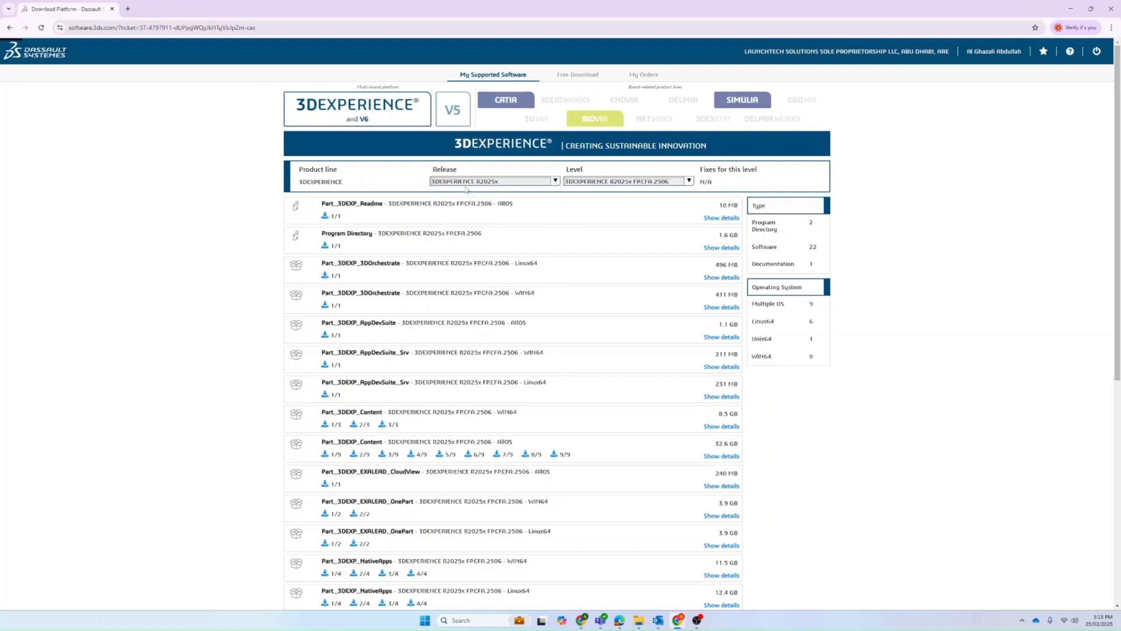
click(692, 181)
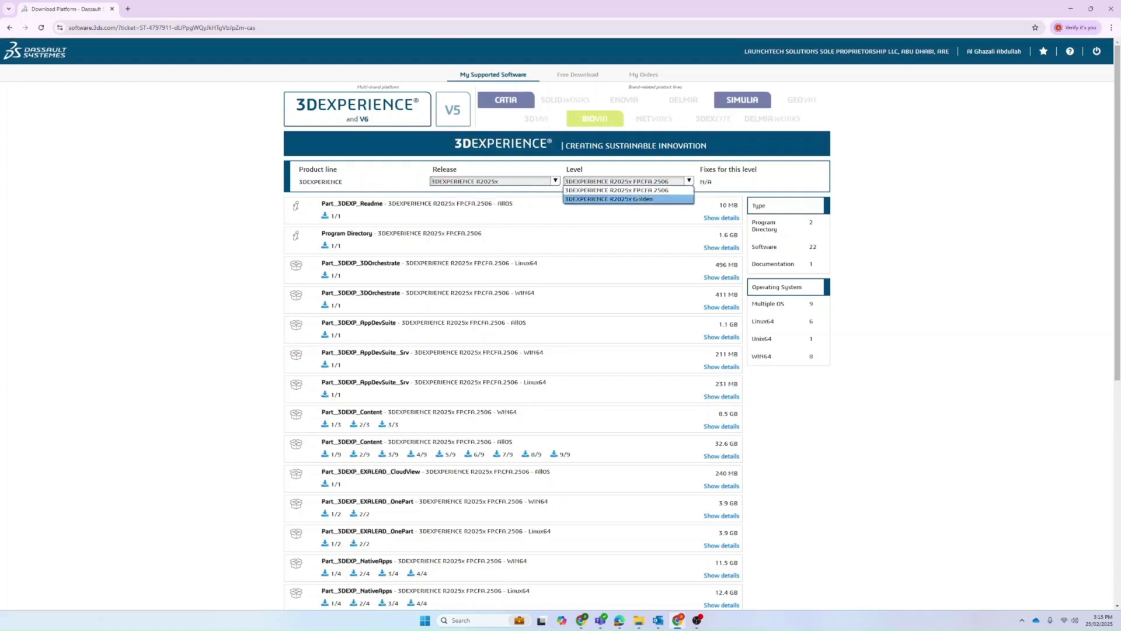
click(628, 198)
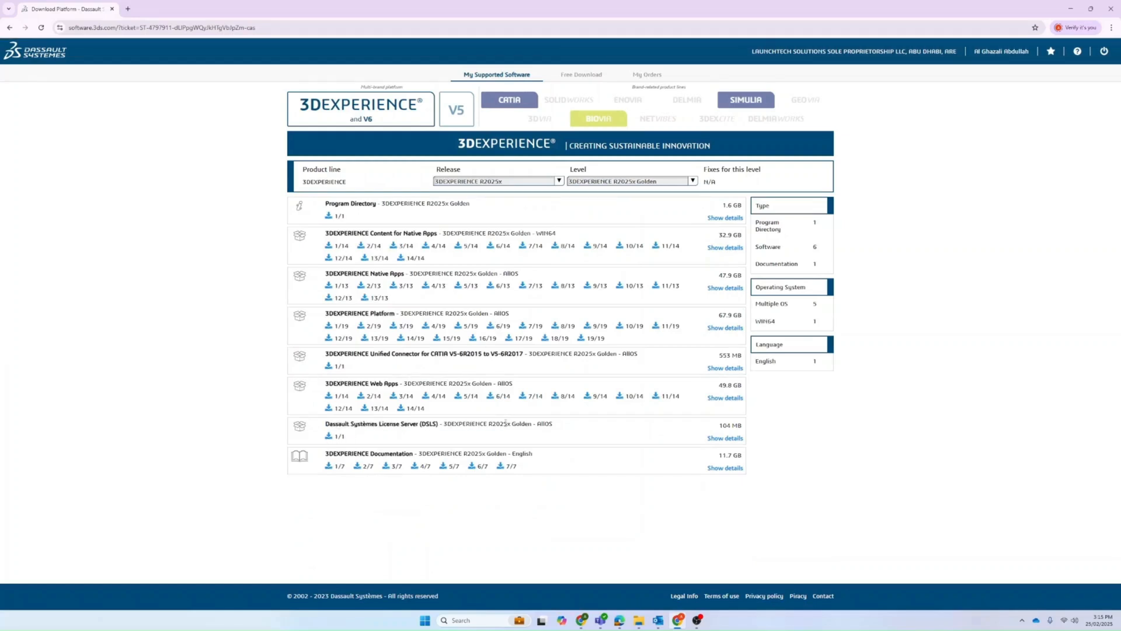
Step: Download the DS License Server (DSLS) R2025x Golden zip and reveal it in its download folder
double_click(500, 424)
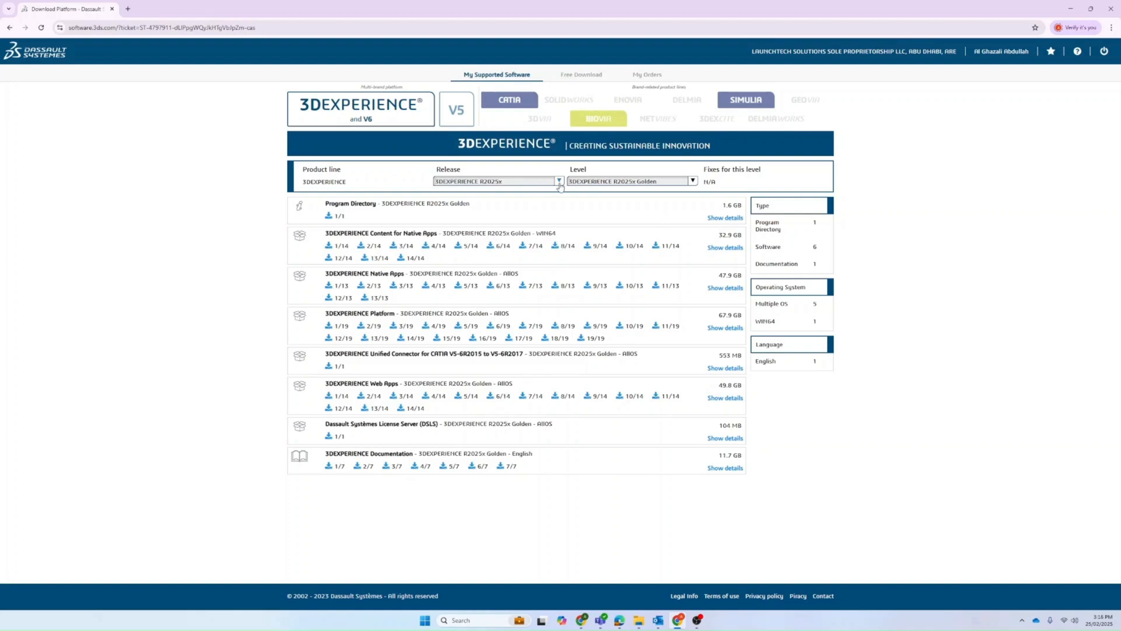
mouse_move(498, 191)
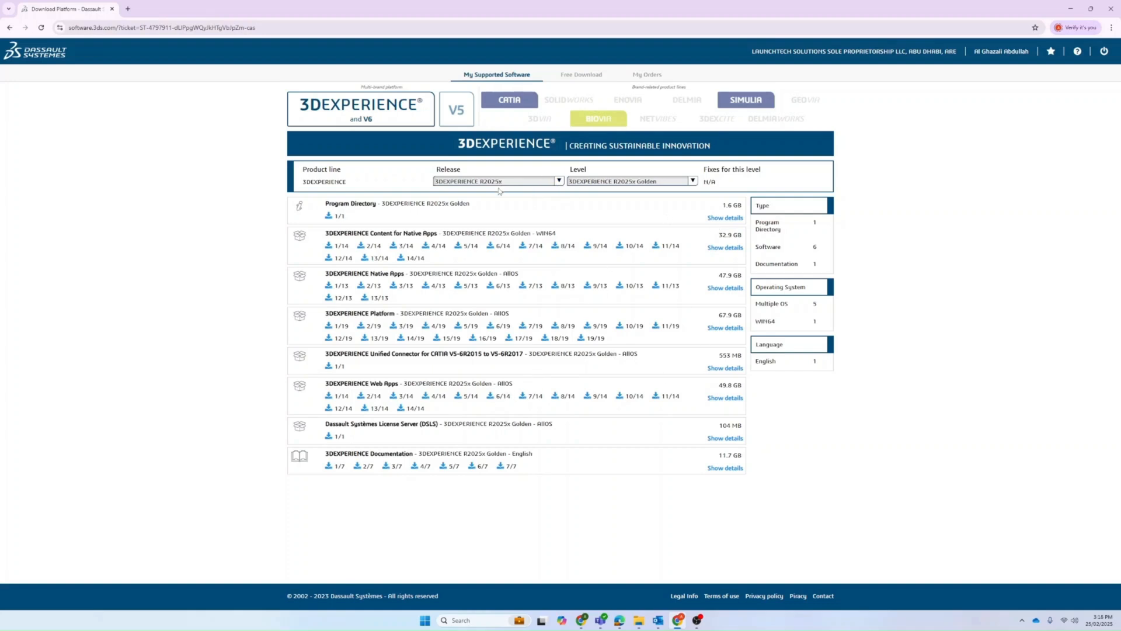
mouse_move(481, 191)
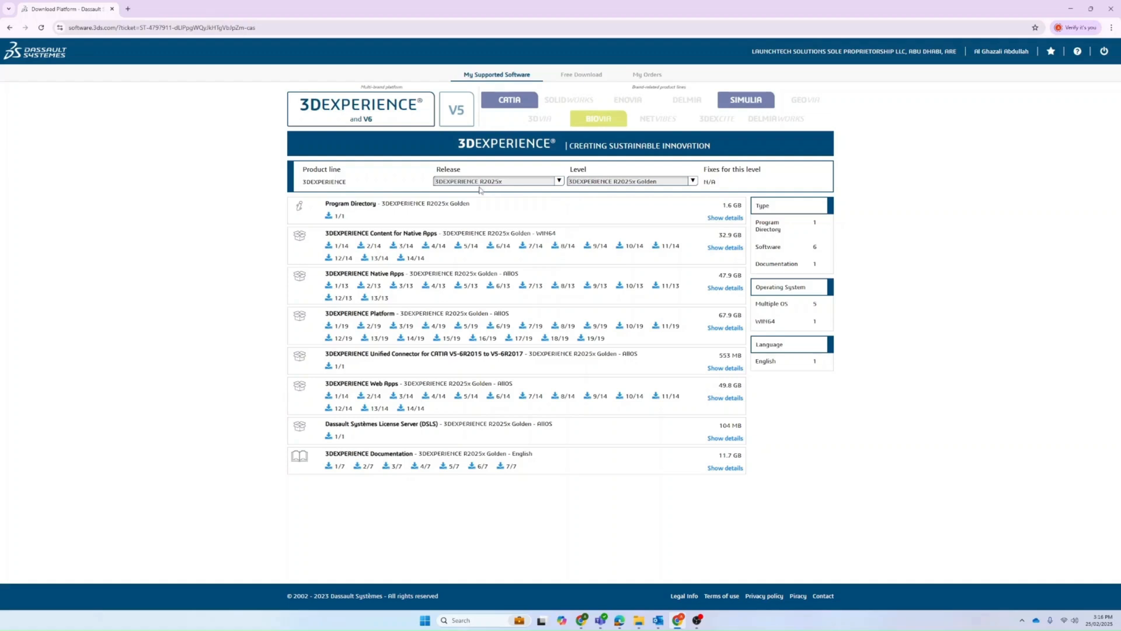
mouse_move(431, 404)
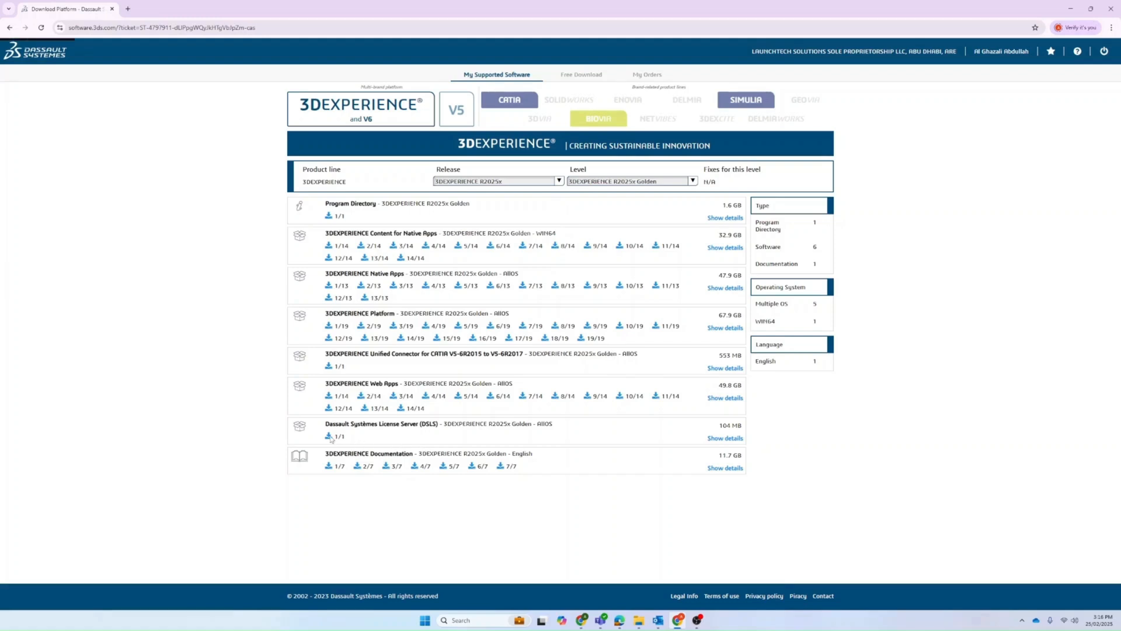
click(329, 435)
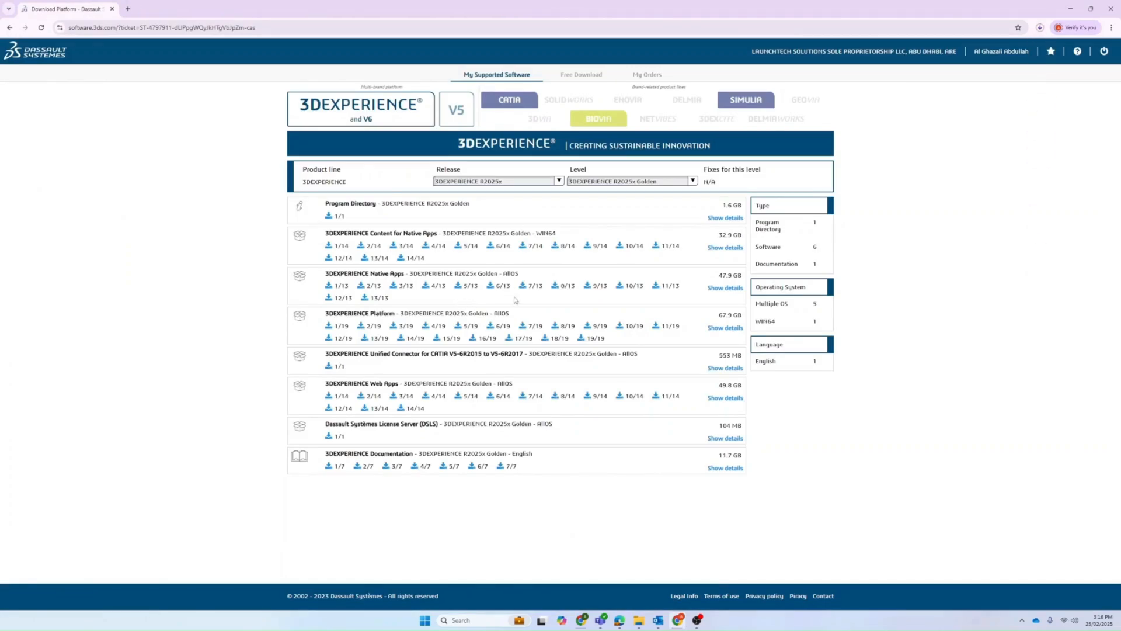
click(1042, 27)
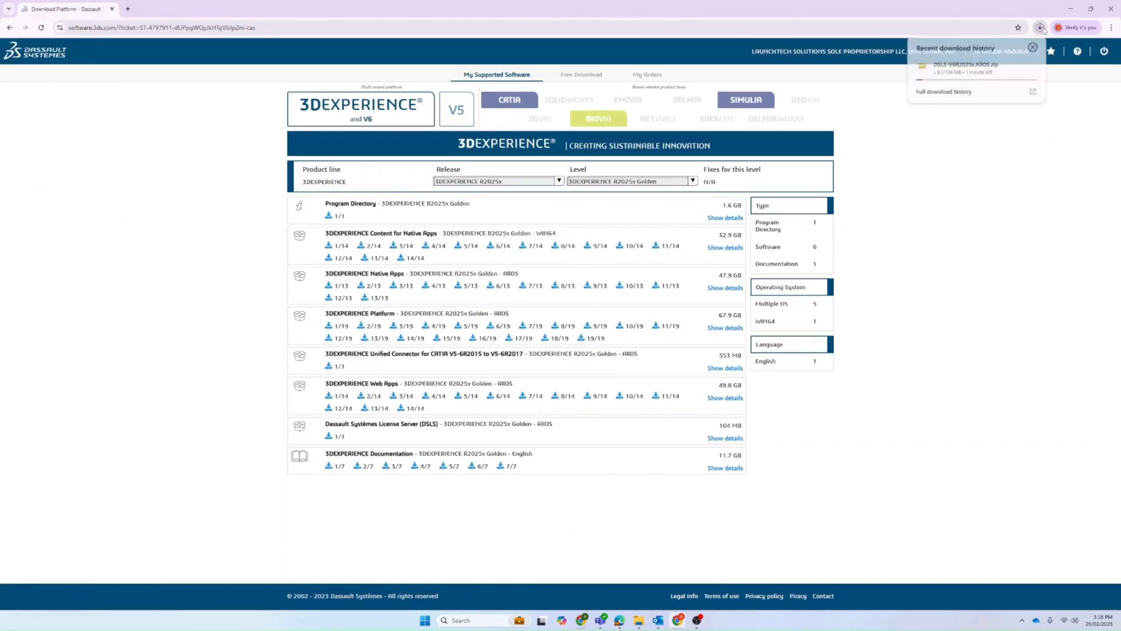
click(1033, 46)
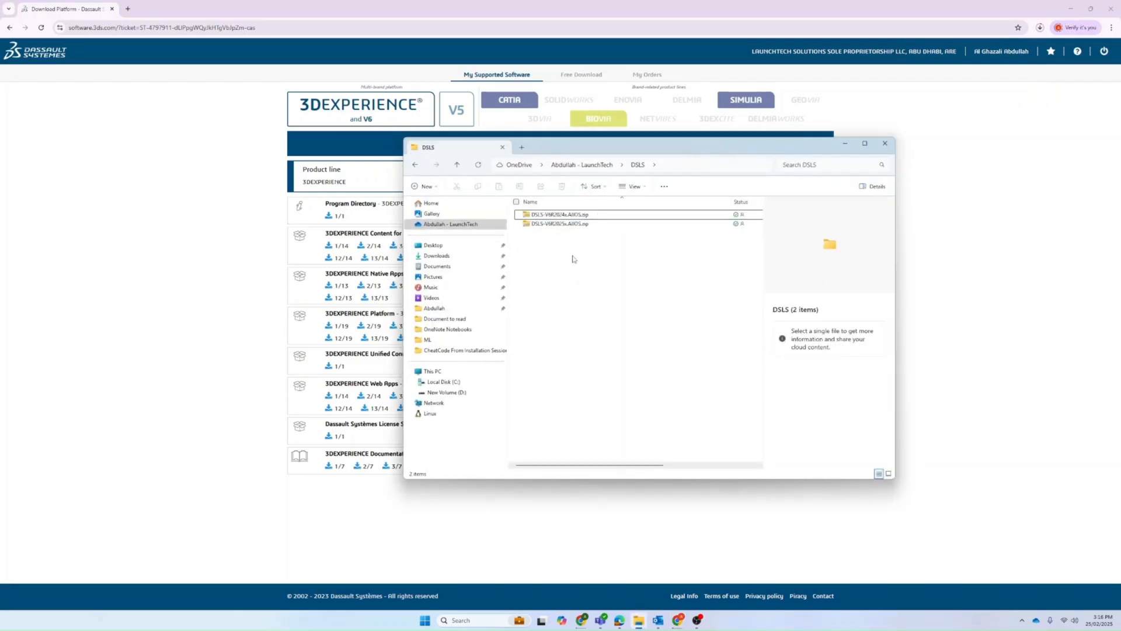
Step: Extract the R2025x DSLS zip with Extract All
click(556, 214)
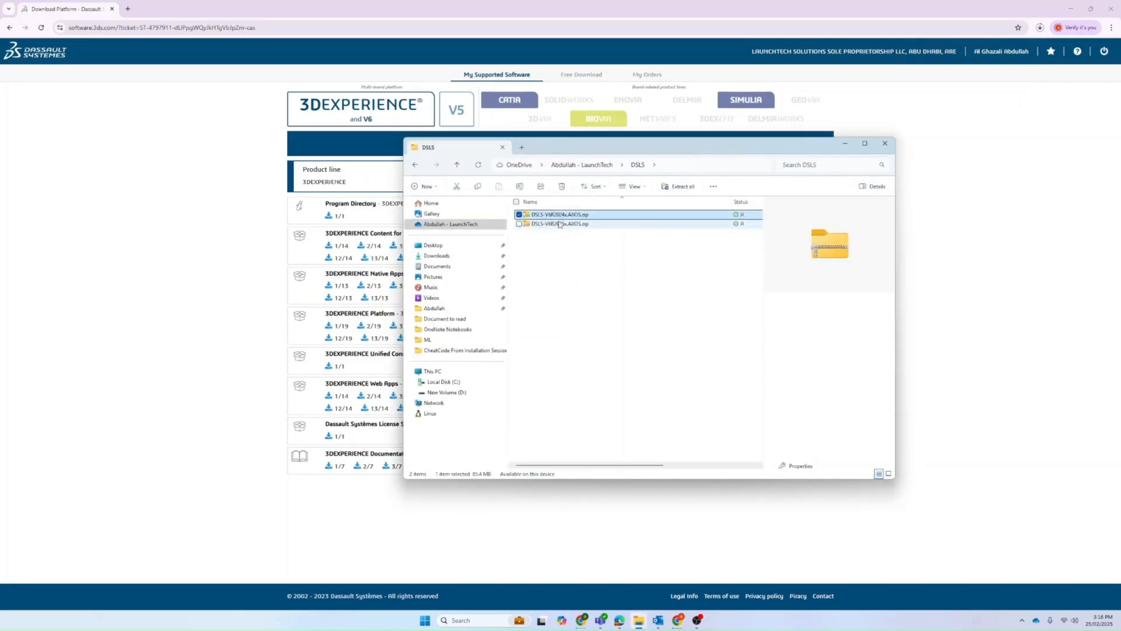
click(557, 223)
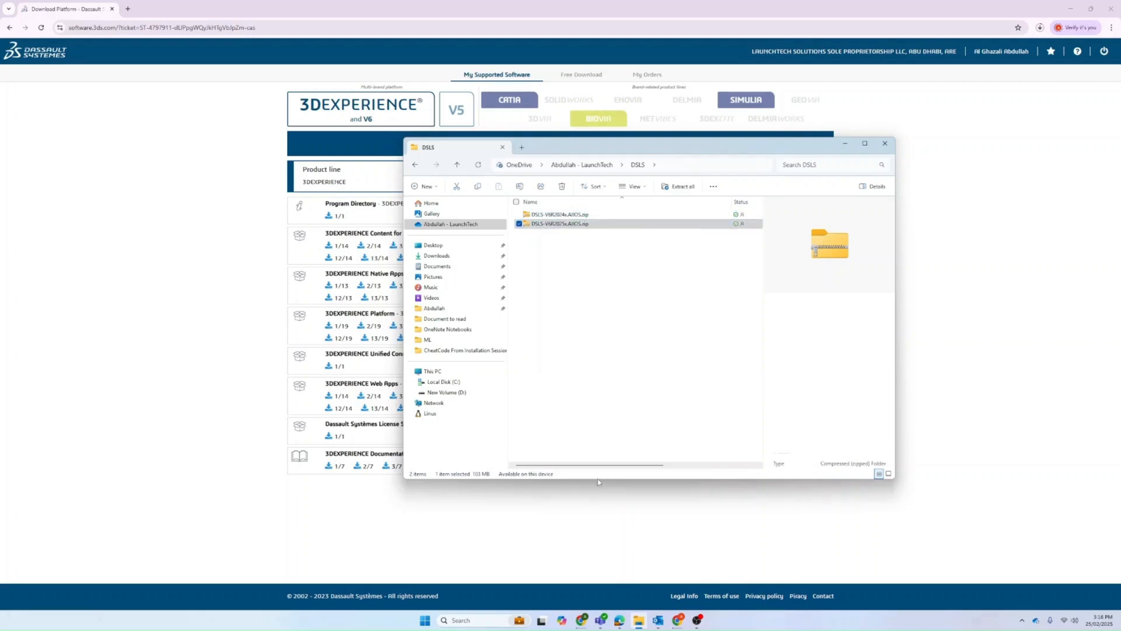
right_click(568, 223)
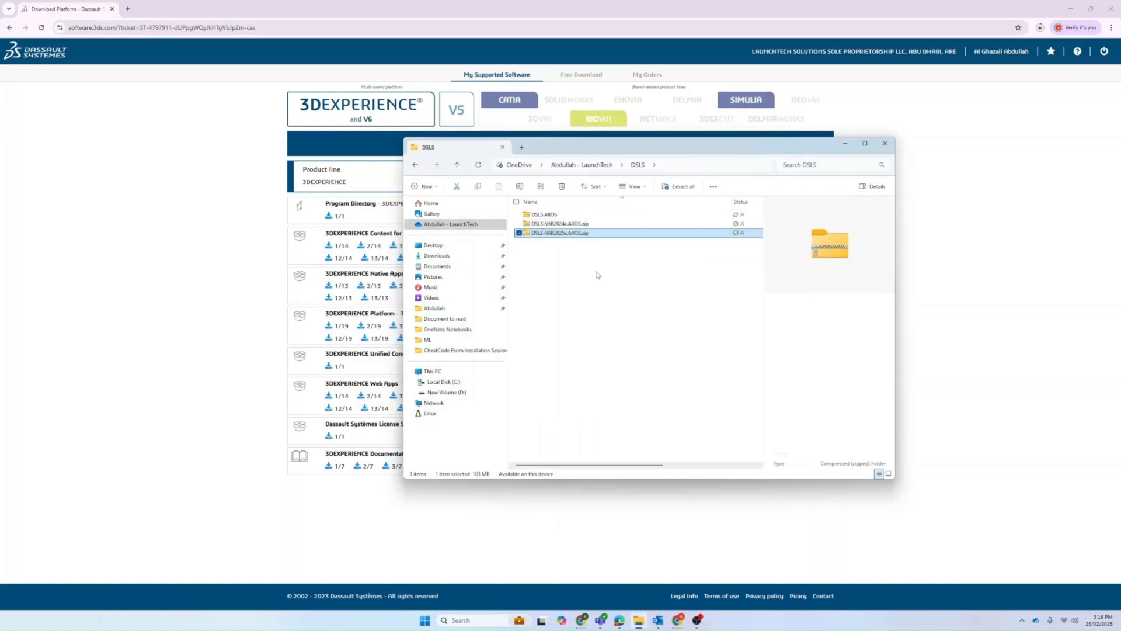
Step: Browse into DSLS.AIOS \ 1 \ Windows64 to reach DSLS.msi and DSLicTarget.exe
double_click(543, 214)
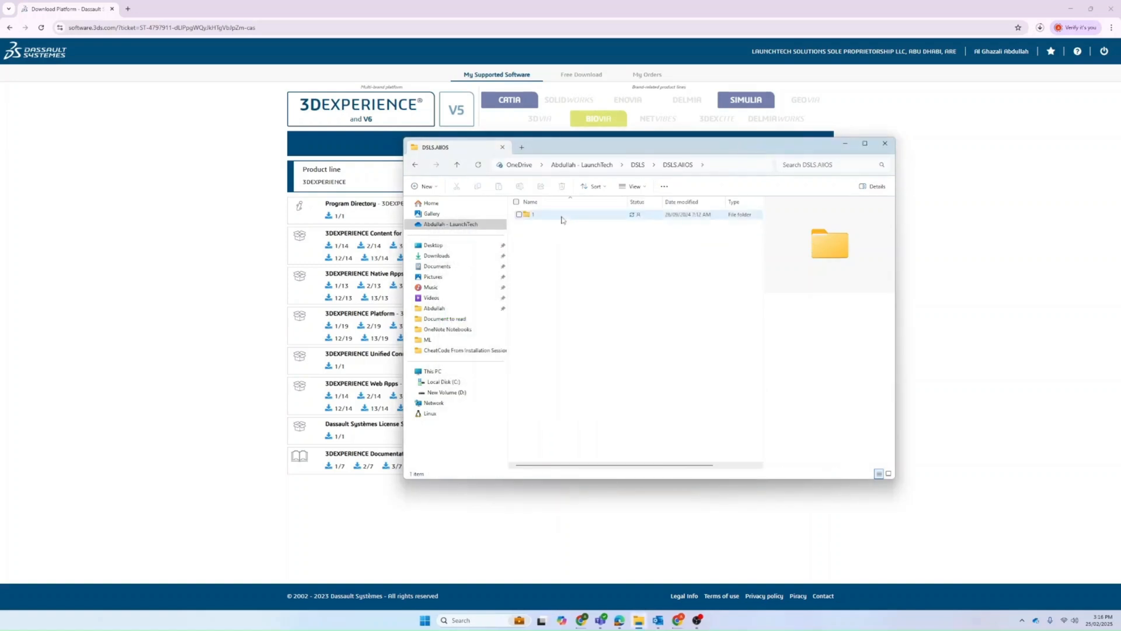
click(533, 215)
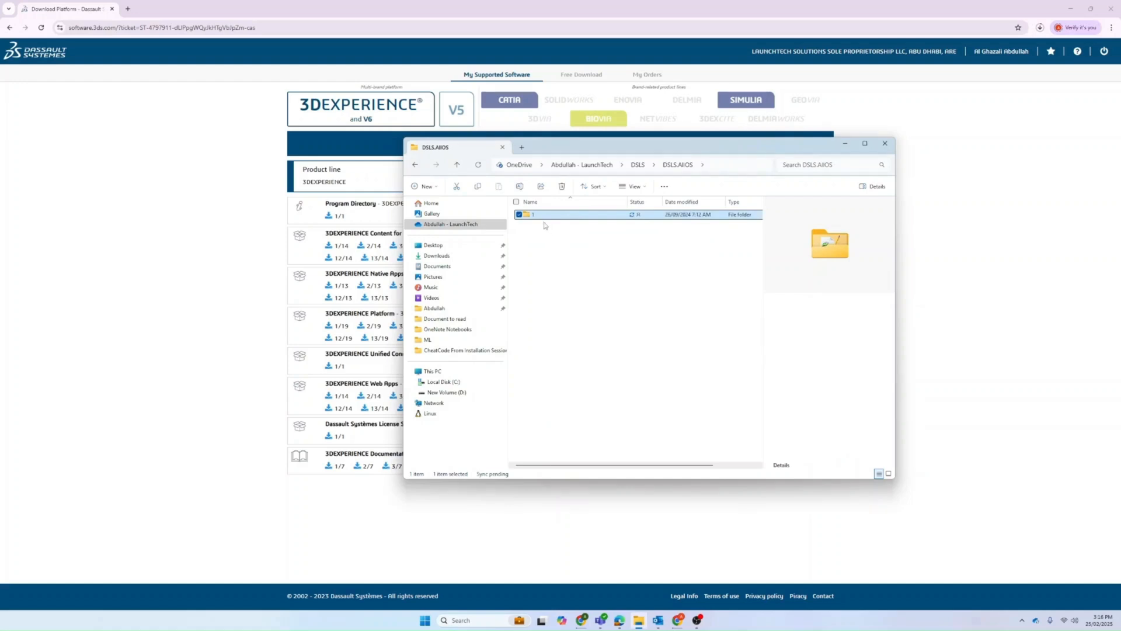
double_click(533, 214)
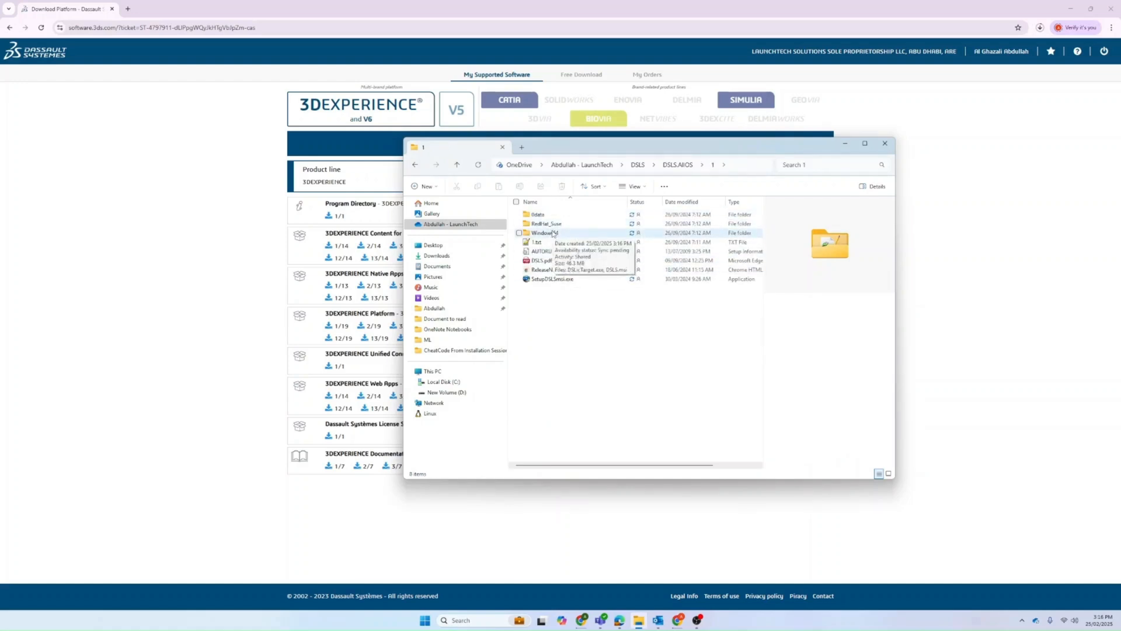
click(546, 223)
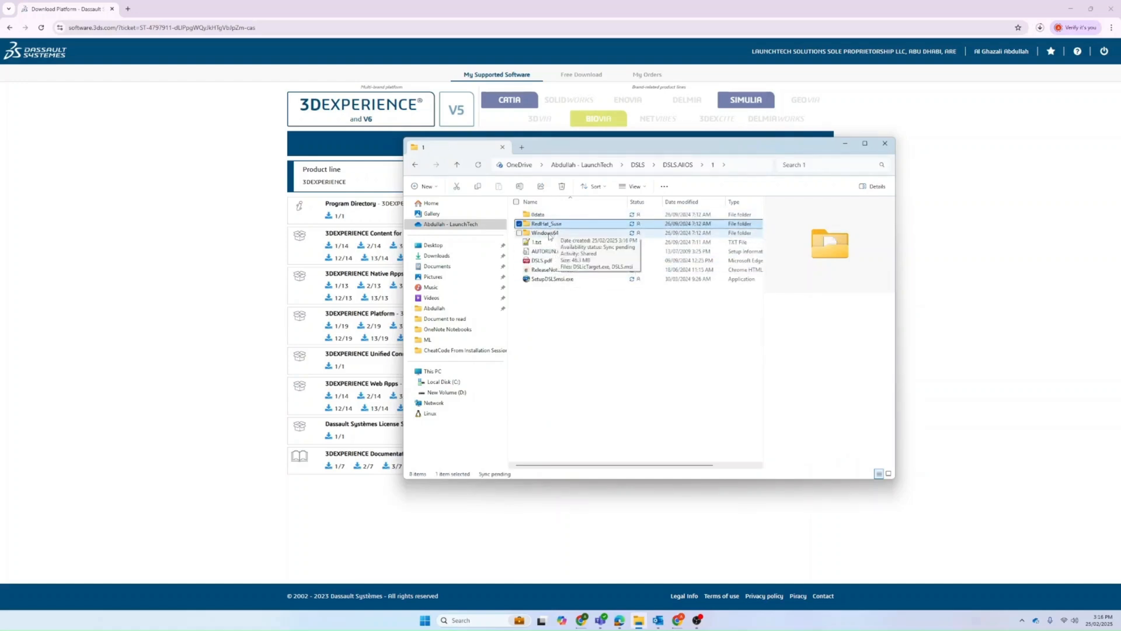
mouse_move(538, 232)
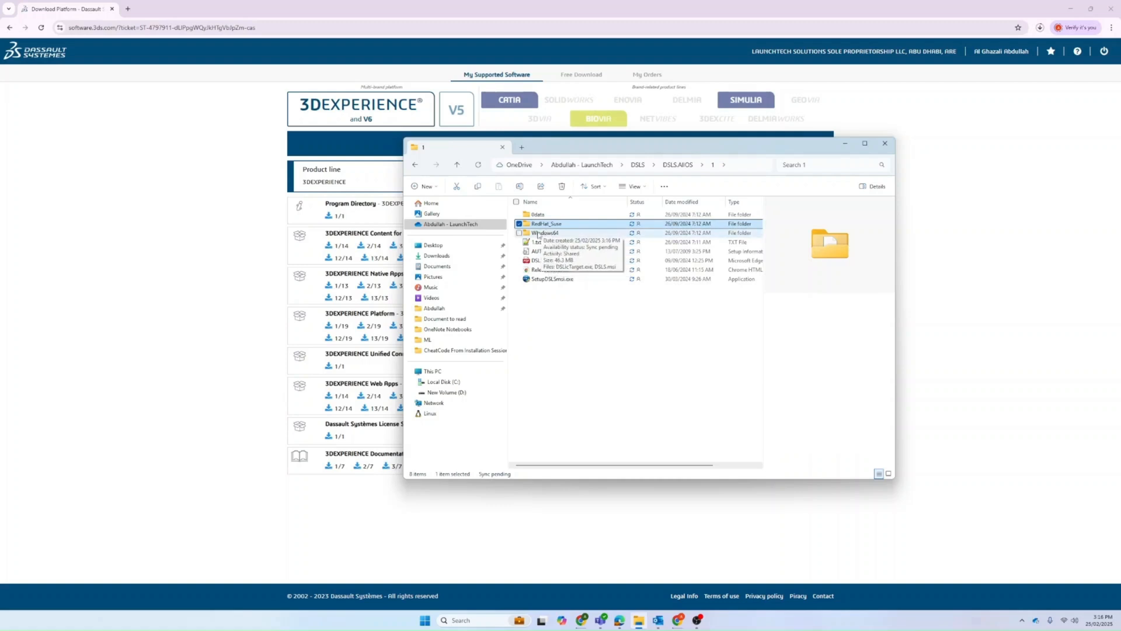
double_click(543, 223)
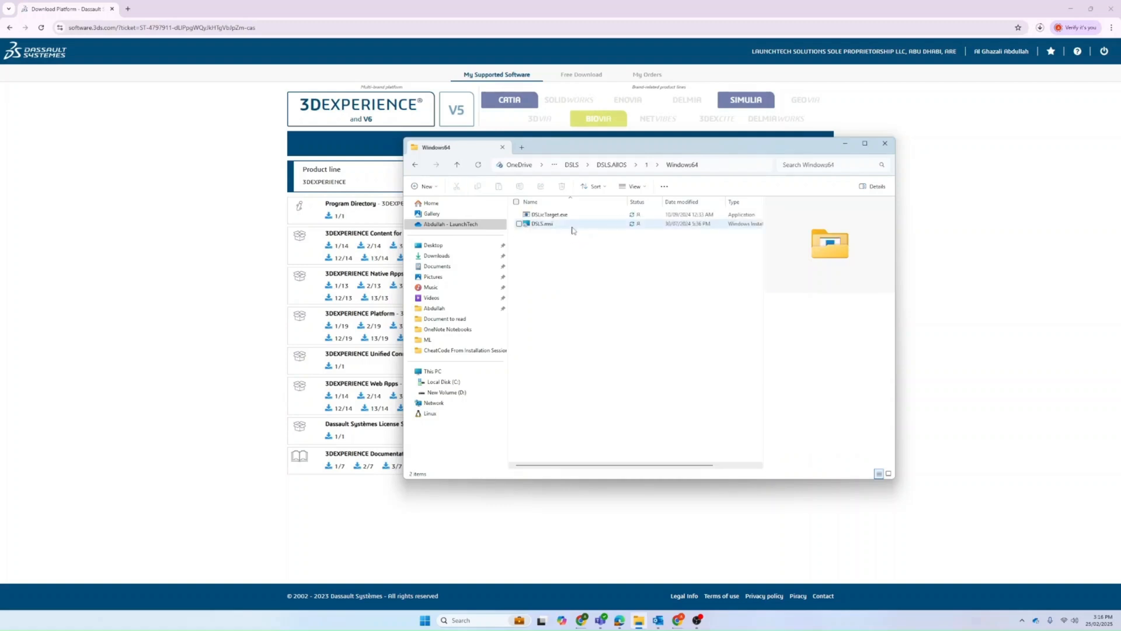
mouse_move(559, 225)
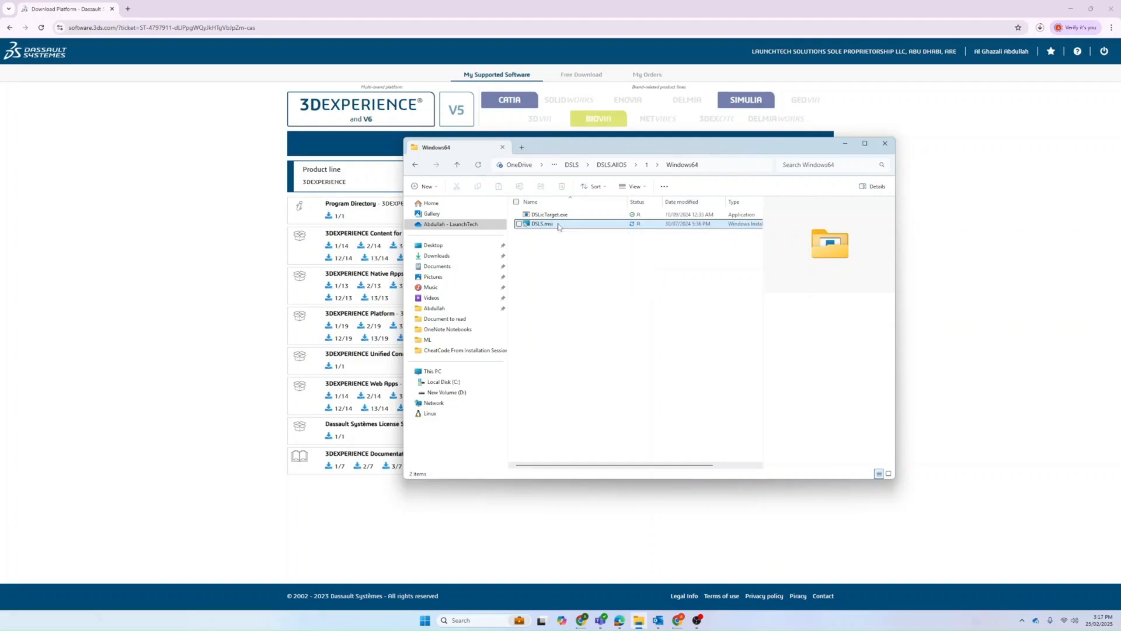
Step: Launch DSLS.msi and toggle 'Install Server from scratch', acknowledging the license key deletion warning
double_click(537, 223)
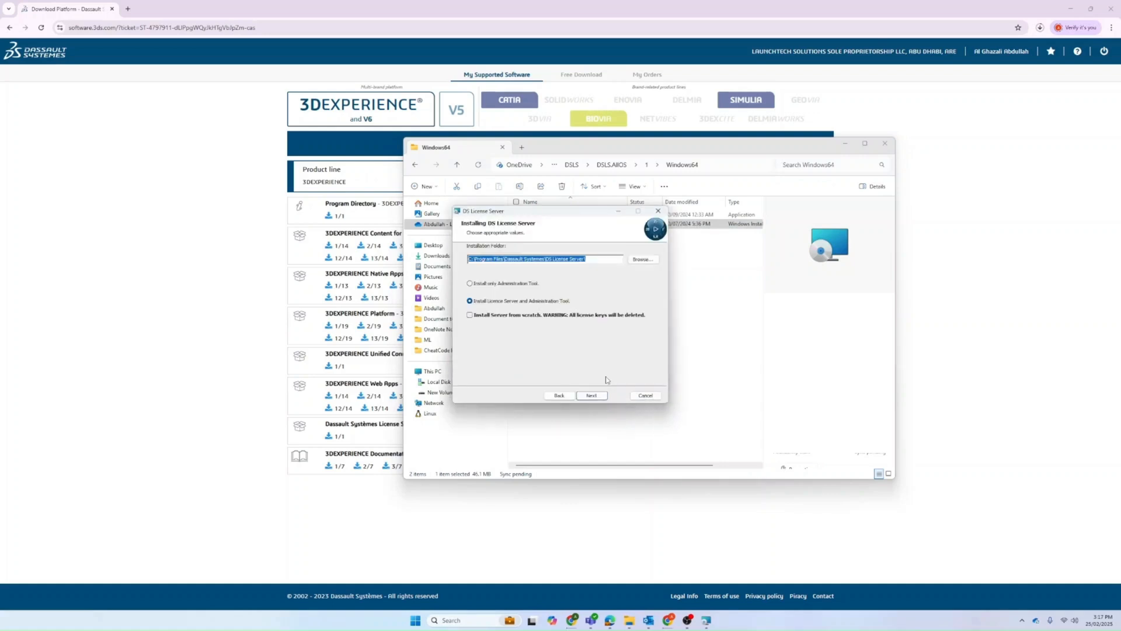
mouse_move(599, 268)
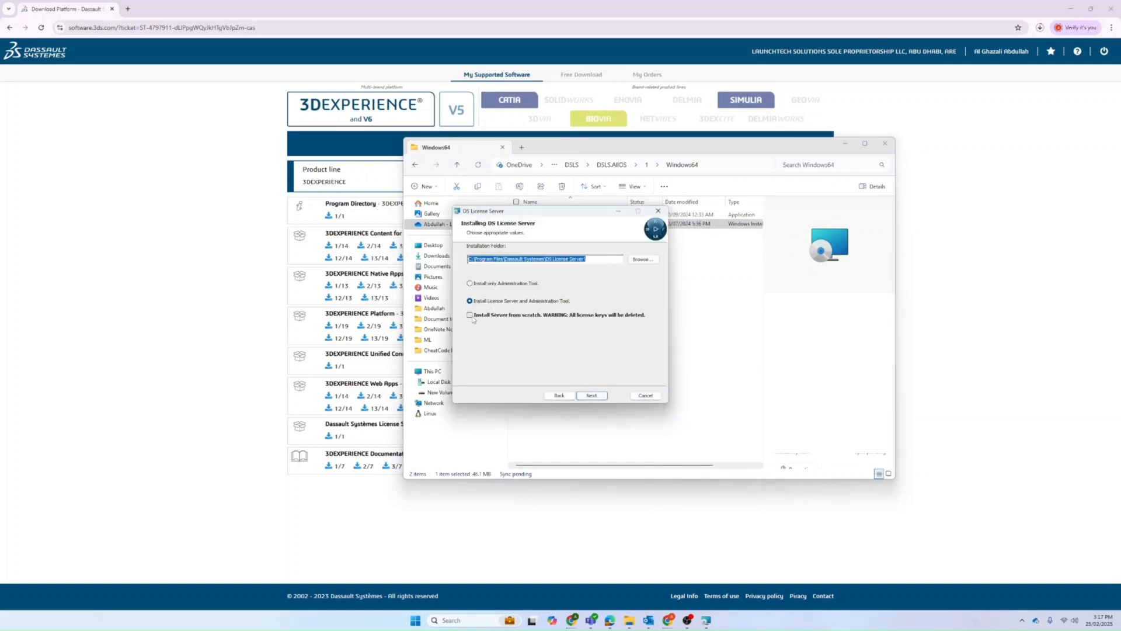
click(469, 315)
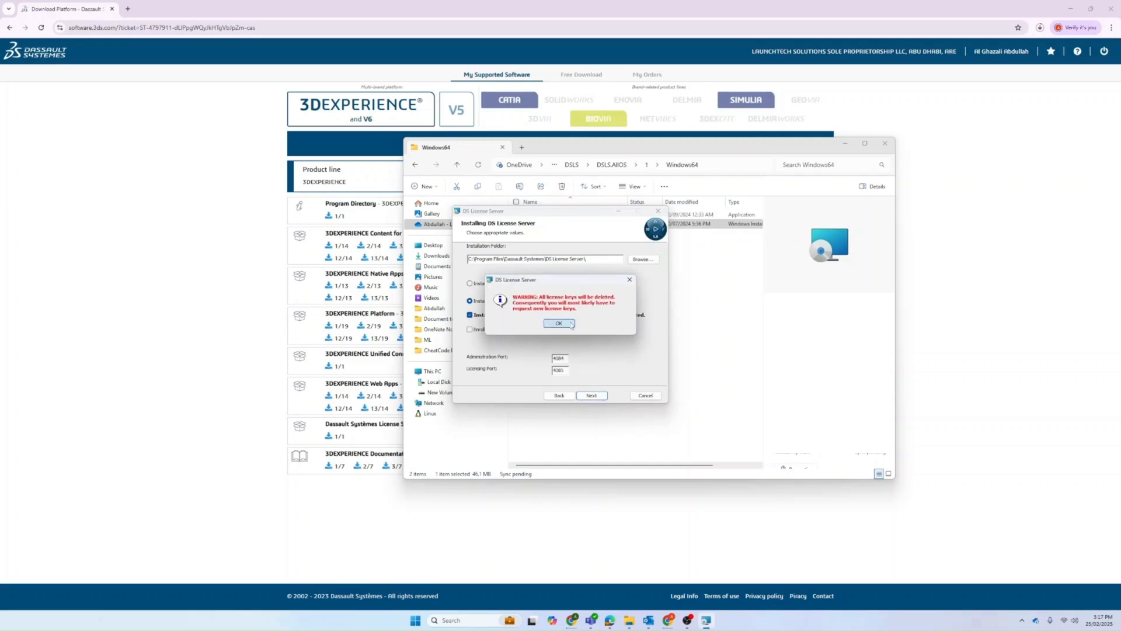
click(560, 324)
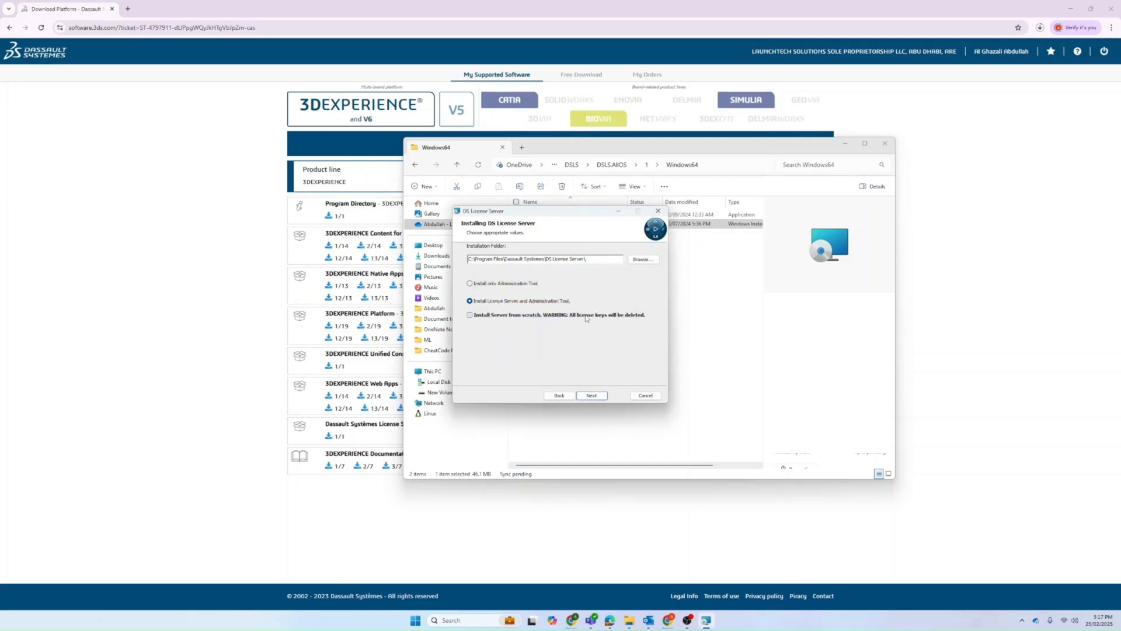
click(469, 315)
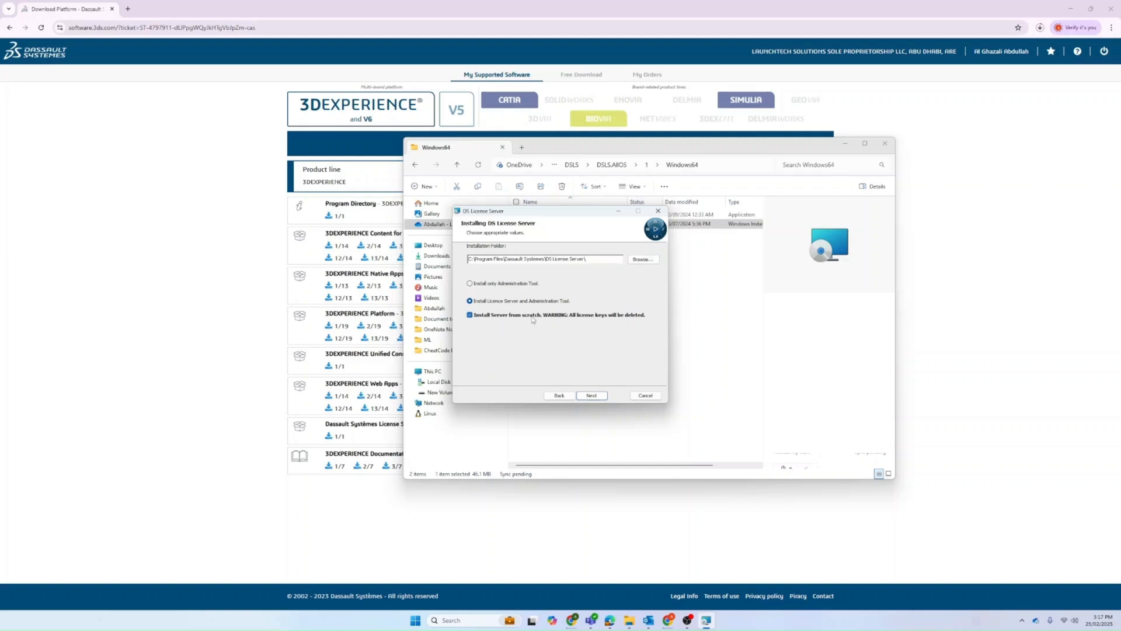
click(469, 314)
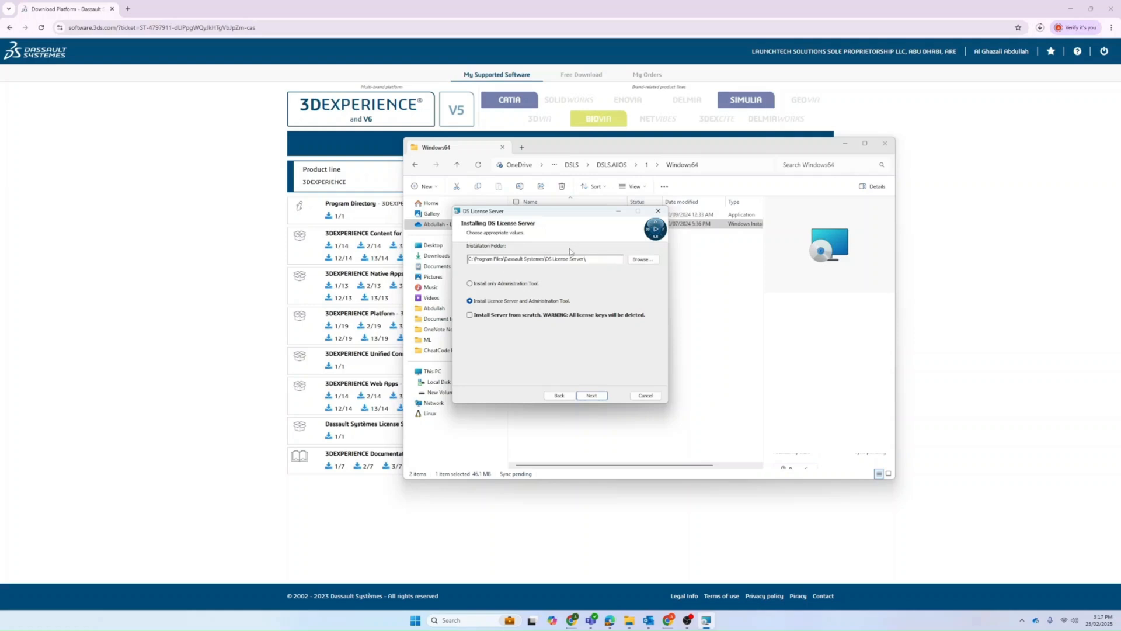
Step: Keep 'Install License Server and Administration Tool' in the default folder and settle the from-scratch option with its warning
double_click(544, 259)
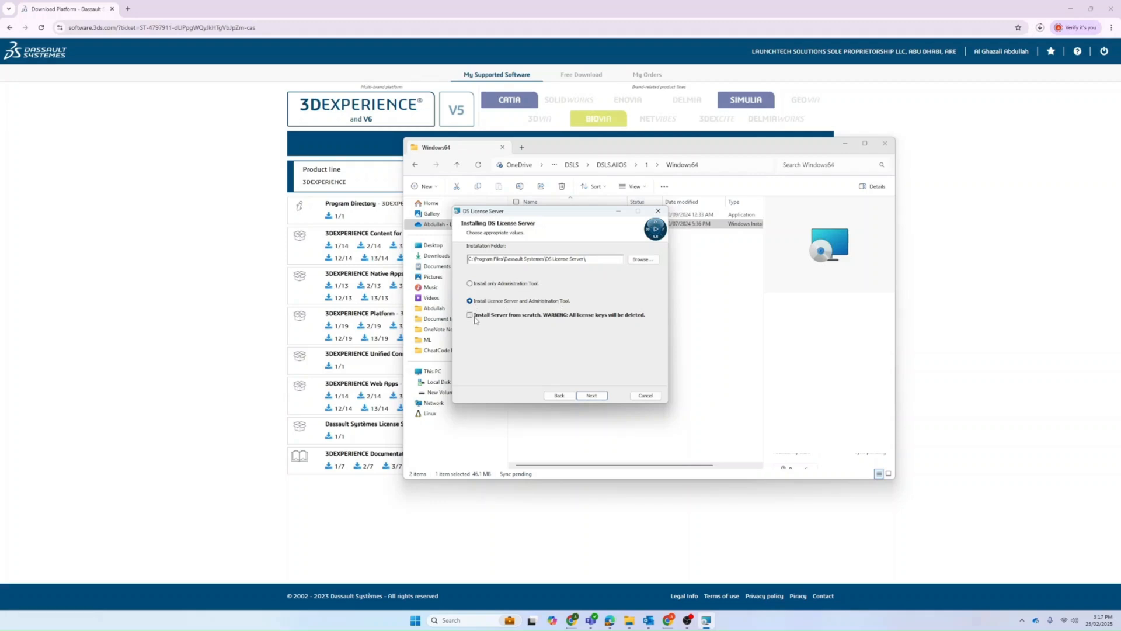
click(470, 315)
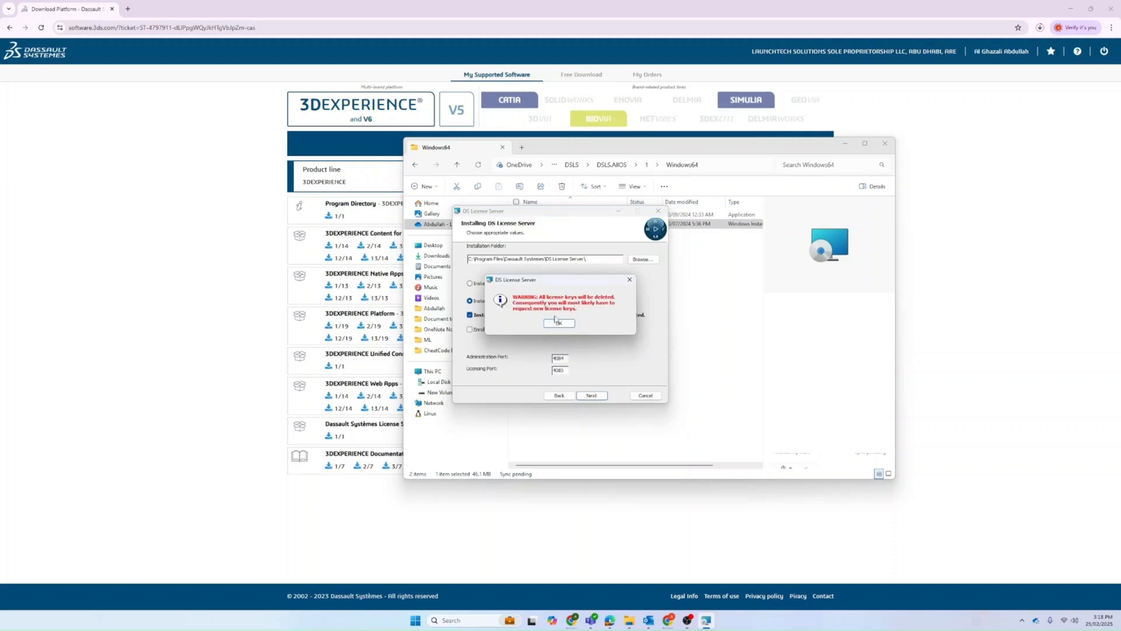
click(559, 323)
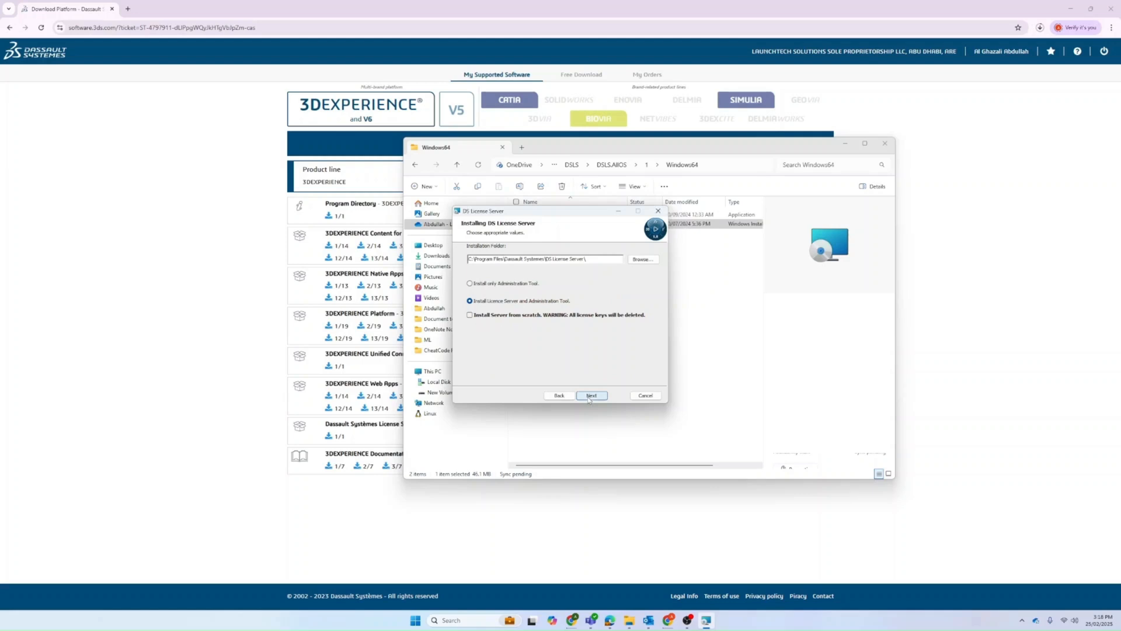
Step: Run the DS License Server installation to completion and finish the setup wizard
click(592, 396)
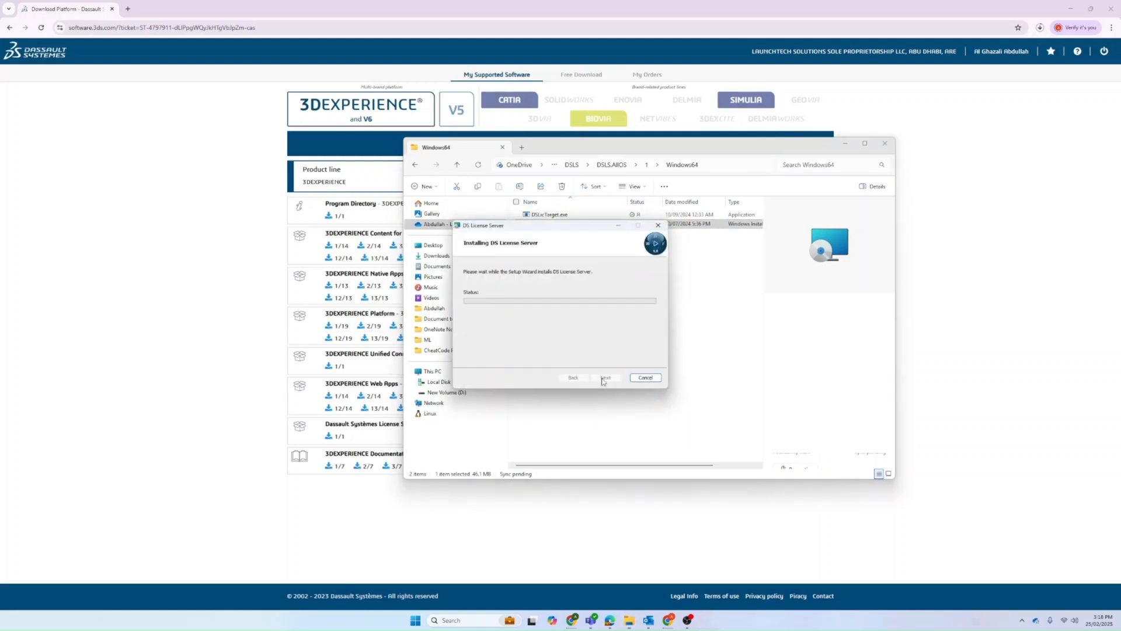
mouse_move(594, 369)
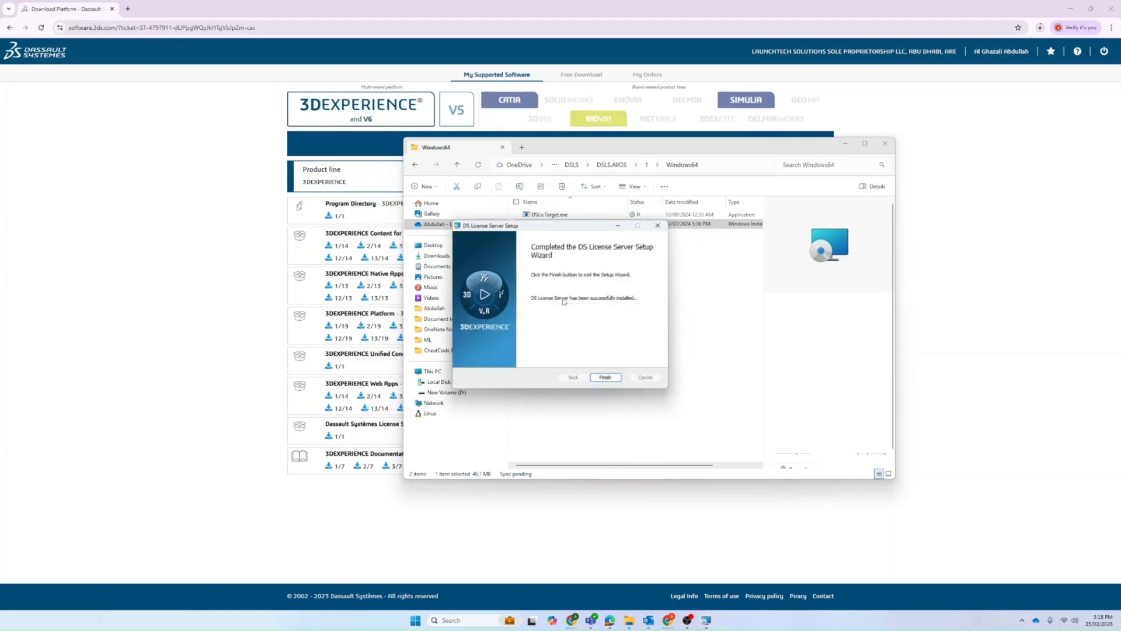
click(605, 378)
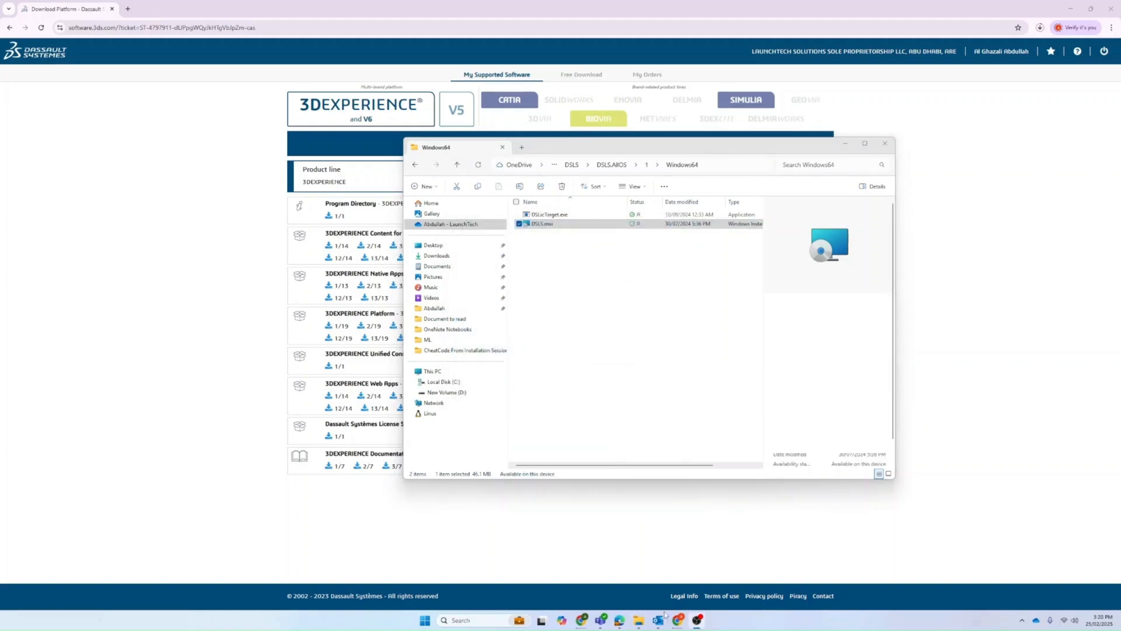
Step: Launch License Administrator 2025 from the Start menu search
click(424, 620)
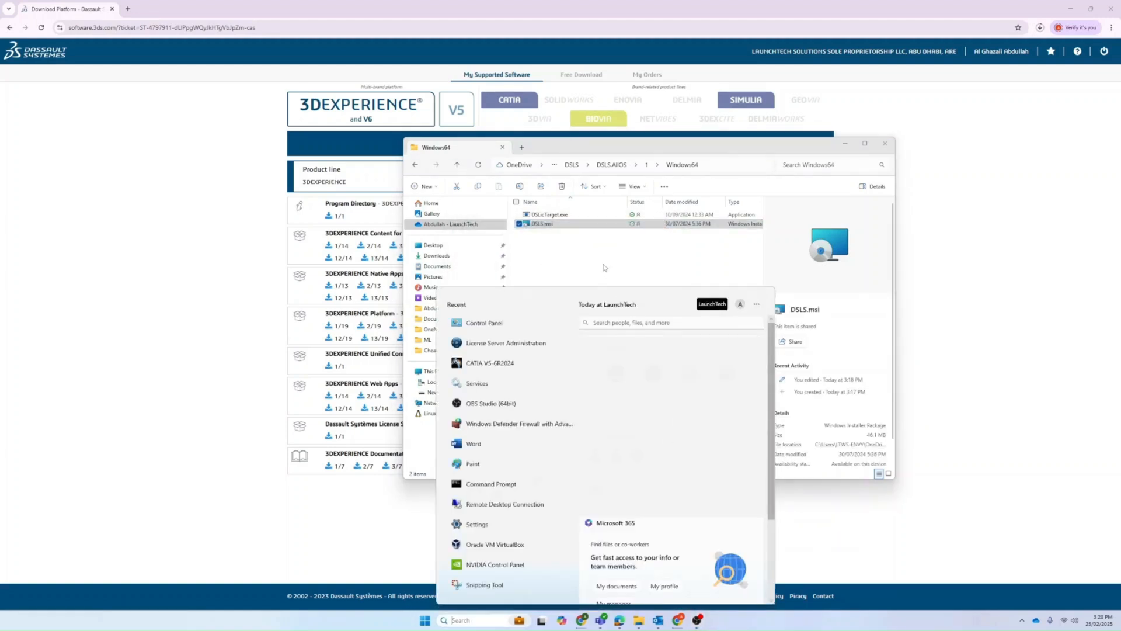
text(License Administrator 2025)
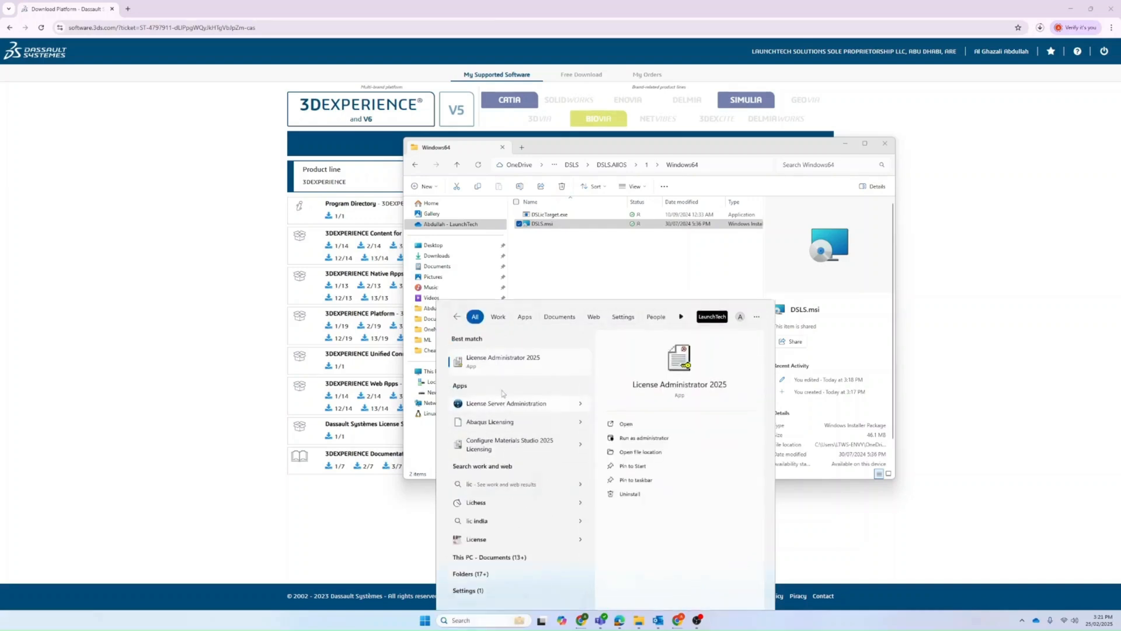
click(589, 426)
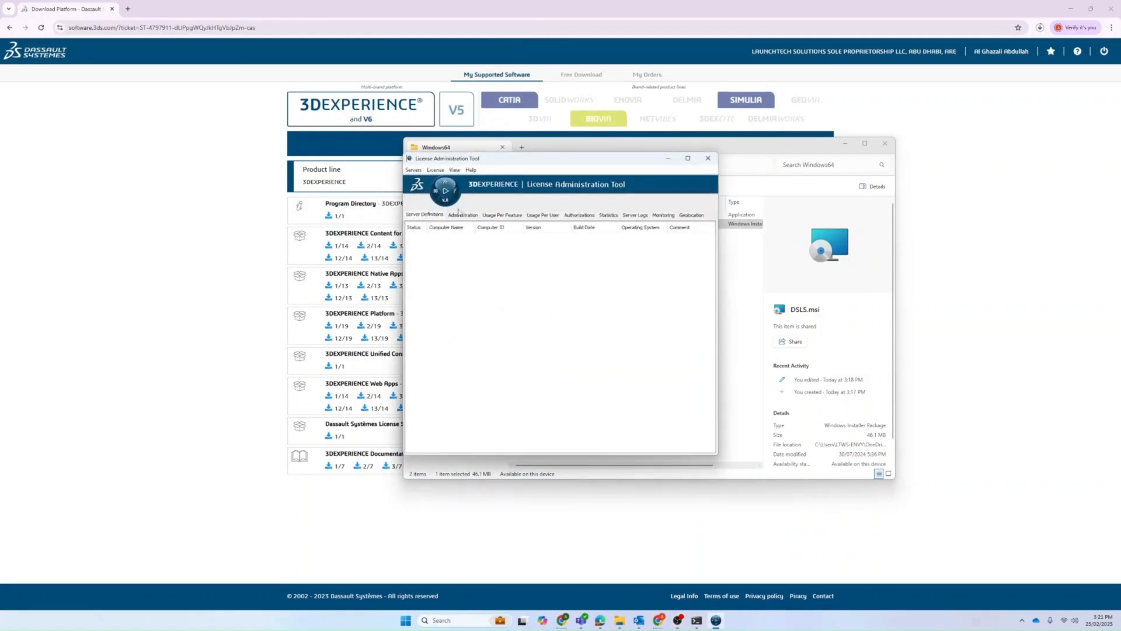
Step: Add a new license server connection to localhost on port 4084 via Servers > New
click(413, 169)
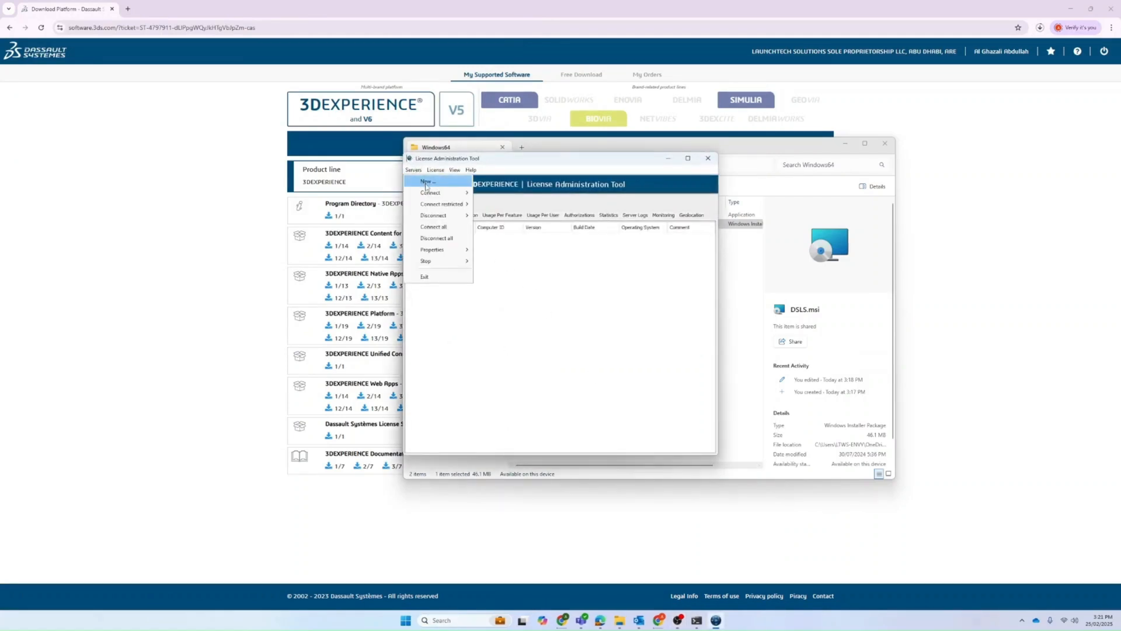
click(425, 181)
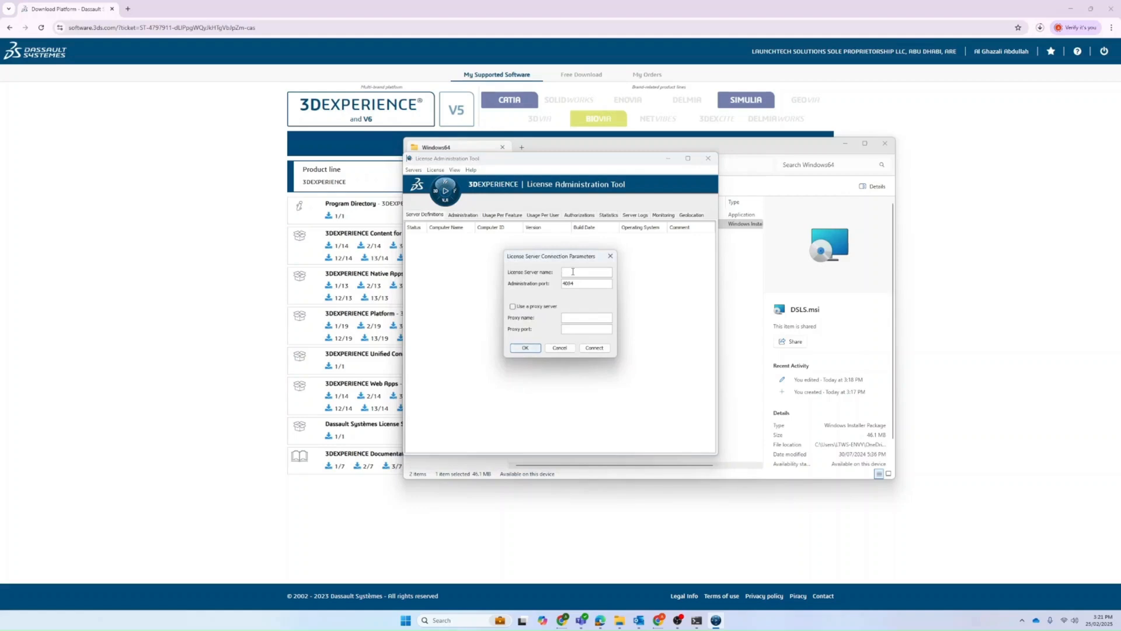
text(localhost)
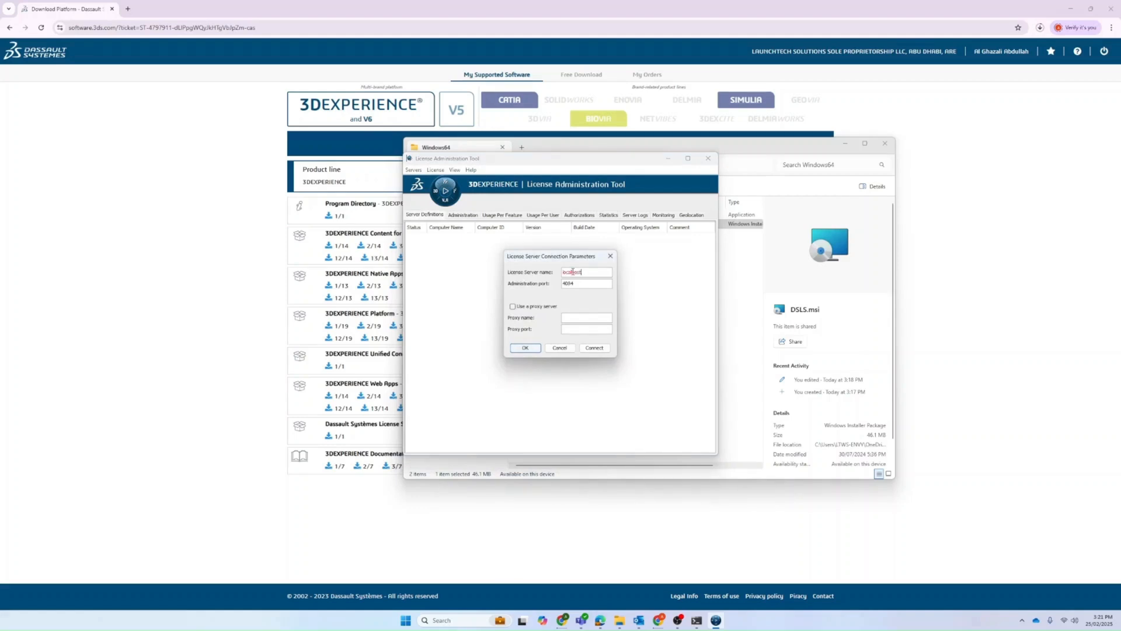
click(525, 348)
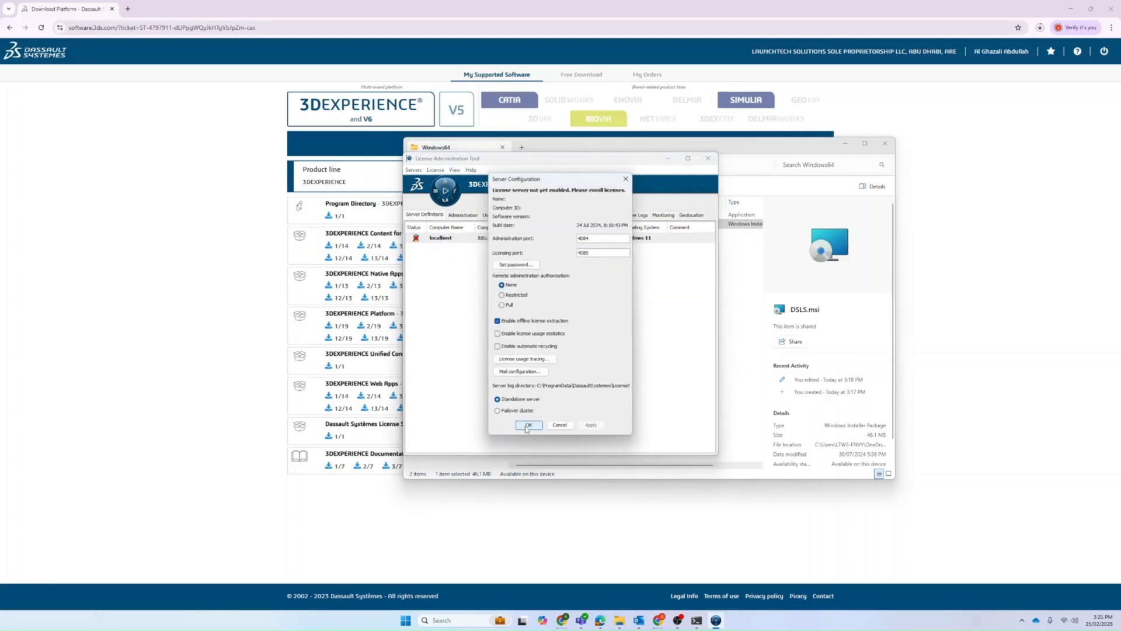
Step: Review and confirm the localhost Server Configuration dialog
click(528, 426)
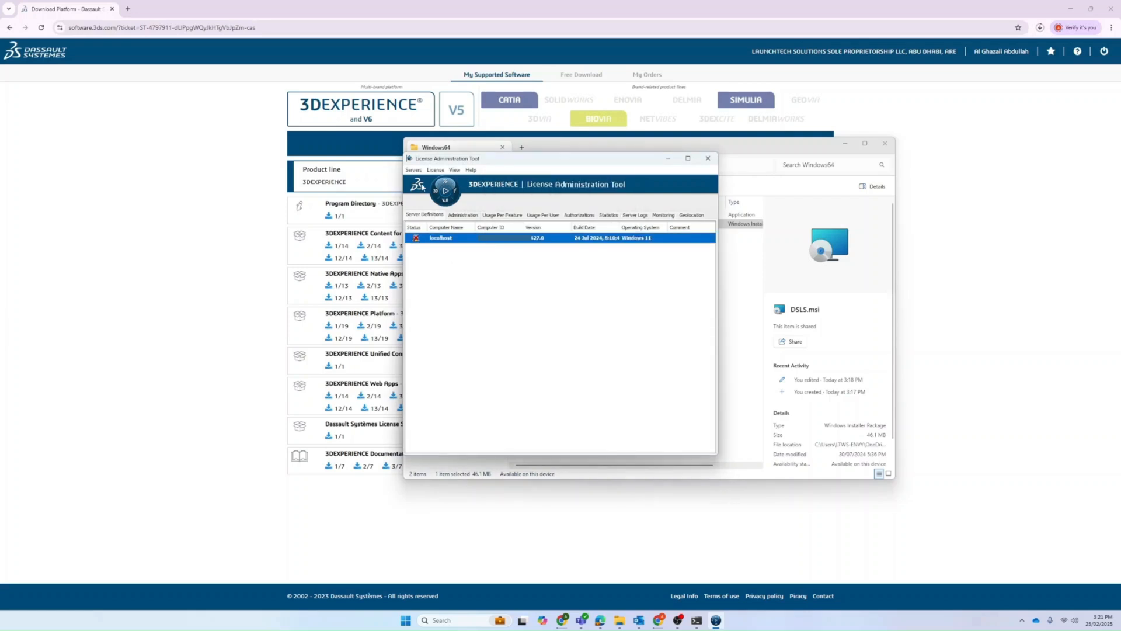
click(412, 170)
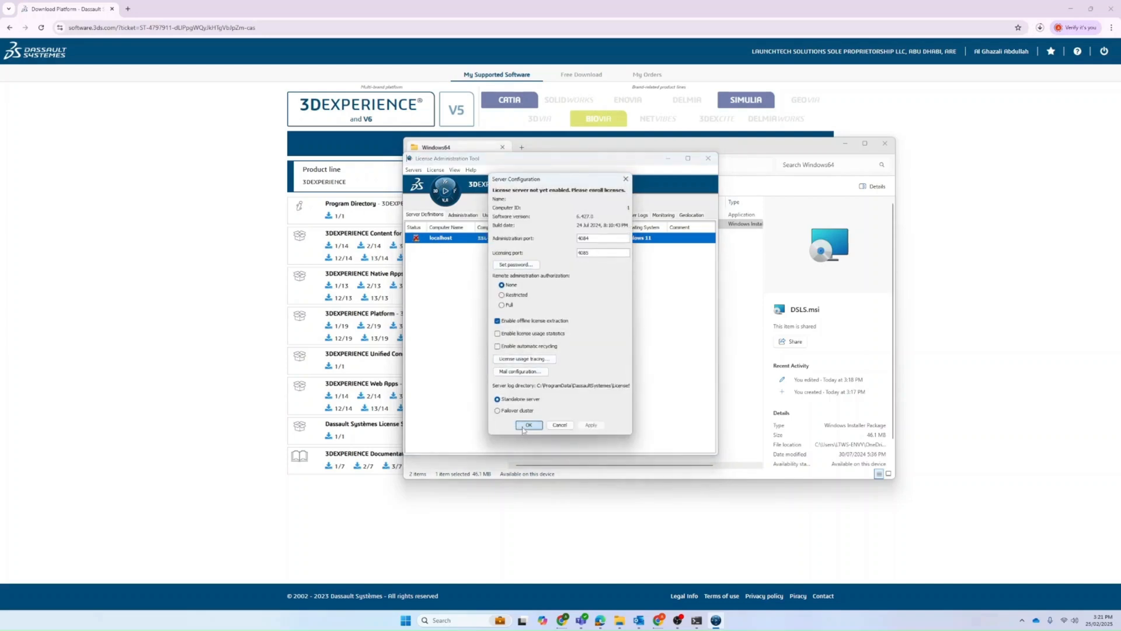
click(528, 425)
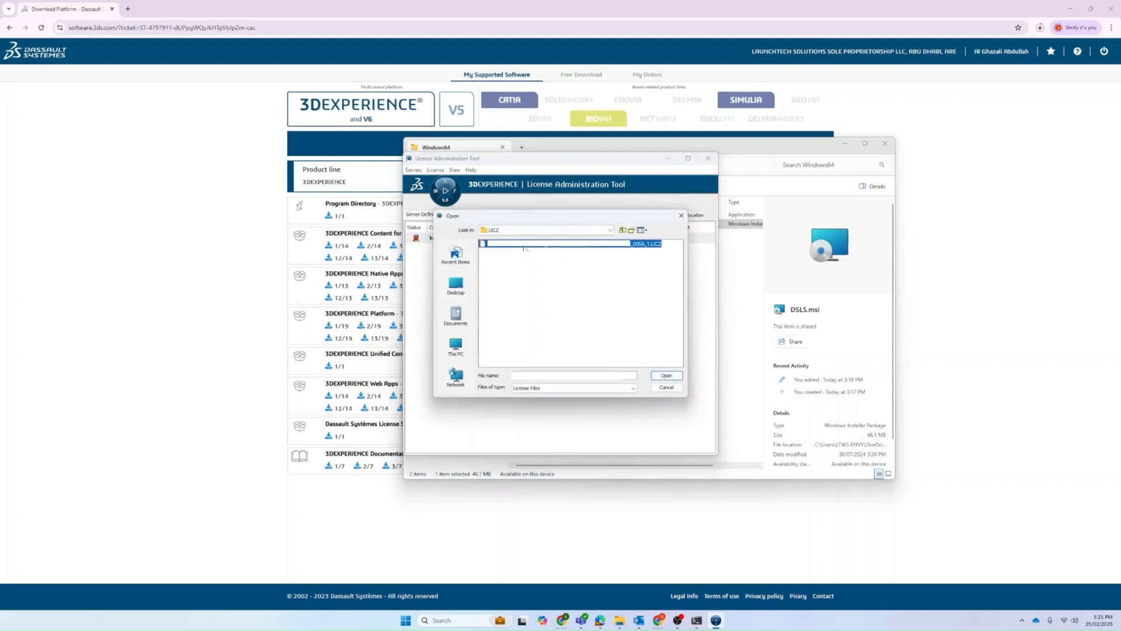
Step: Enroll the license file from the LIC2 folder onto localhost and accept the License Enrollment report
click(667, 375)
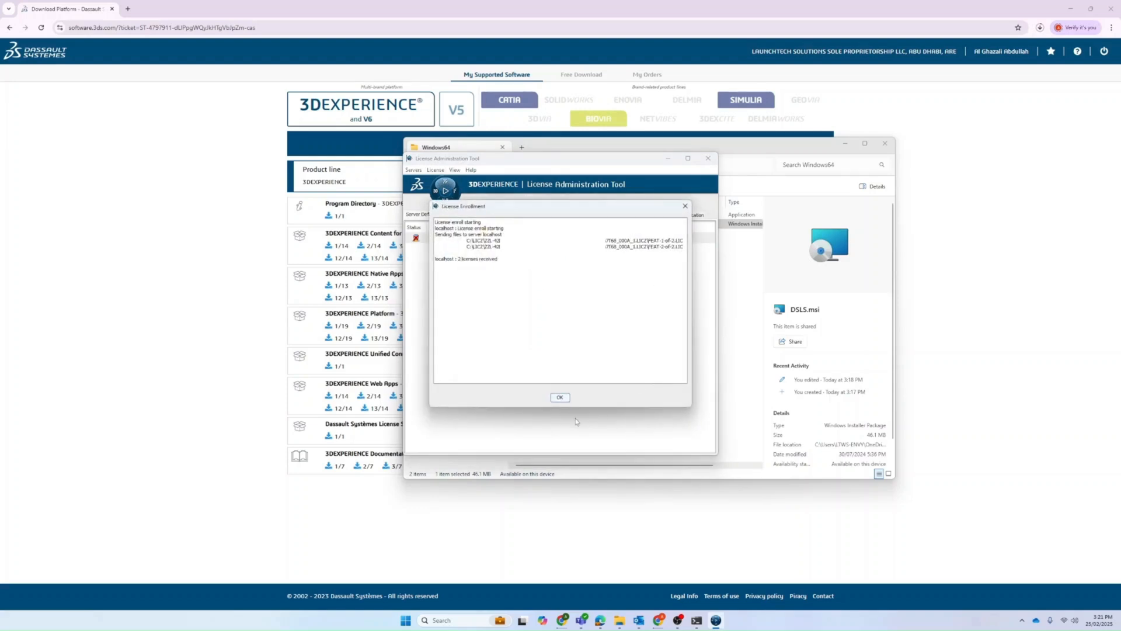
double_click(466, 259)
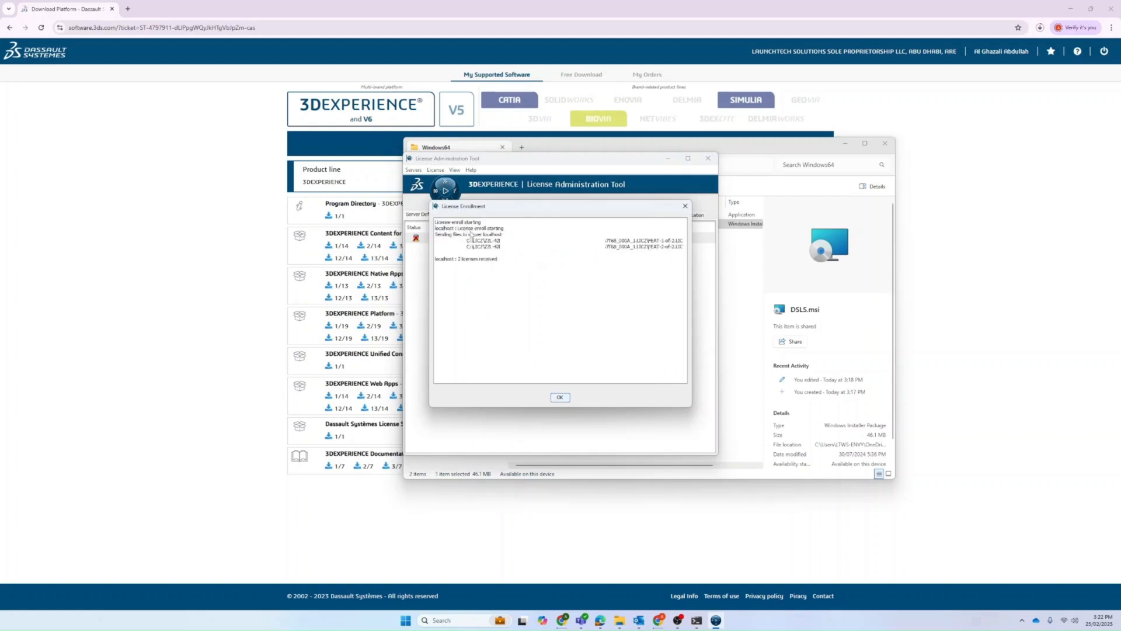
click(560, 397)
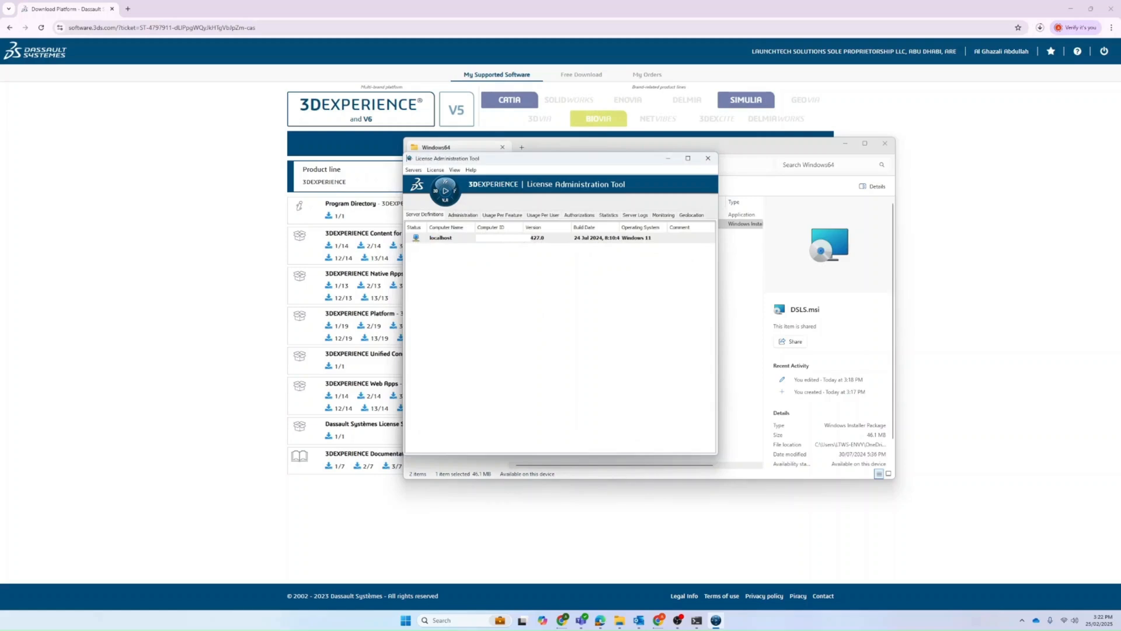
mouse_move(503, 330)
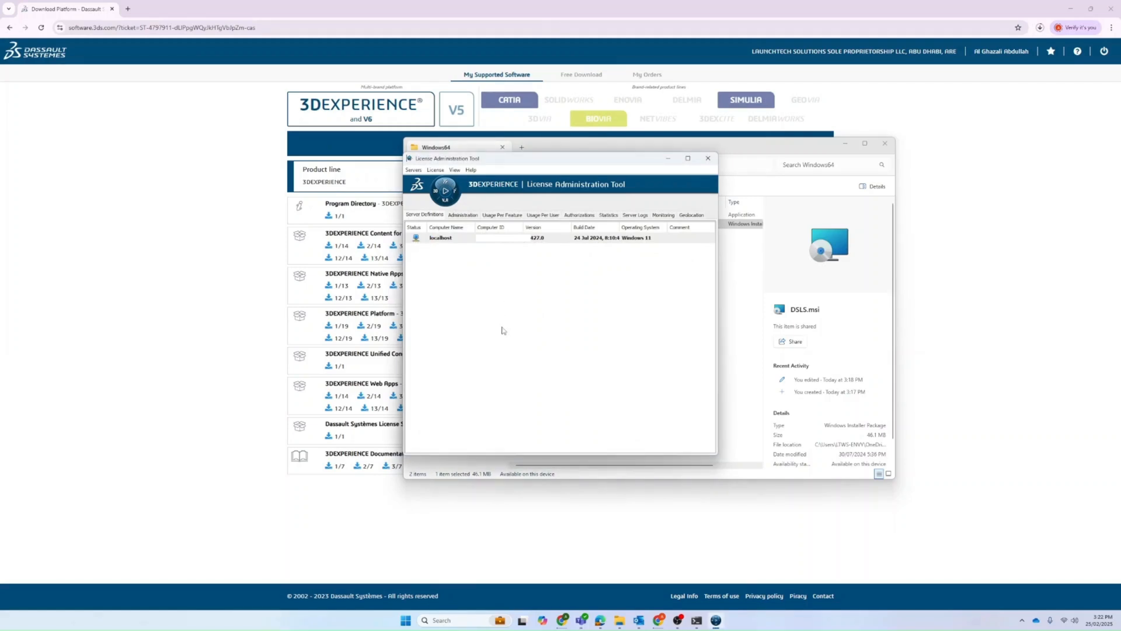
mouse_move(467, 392)
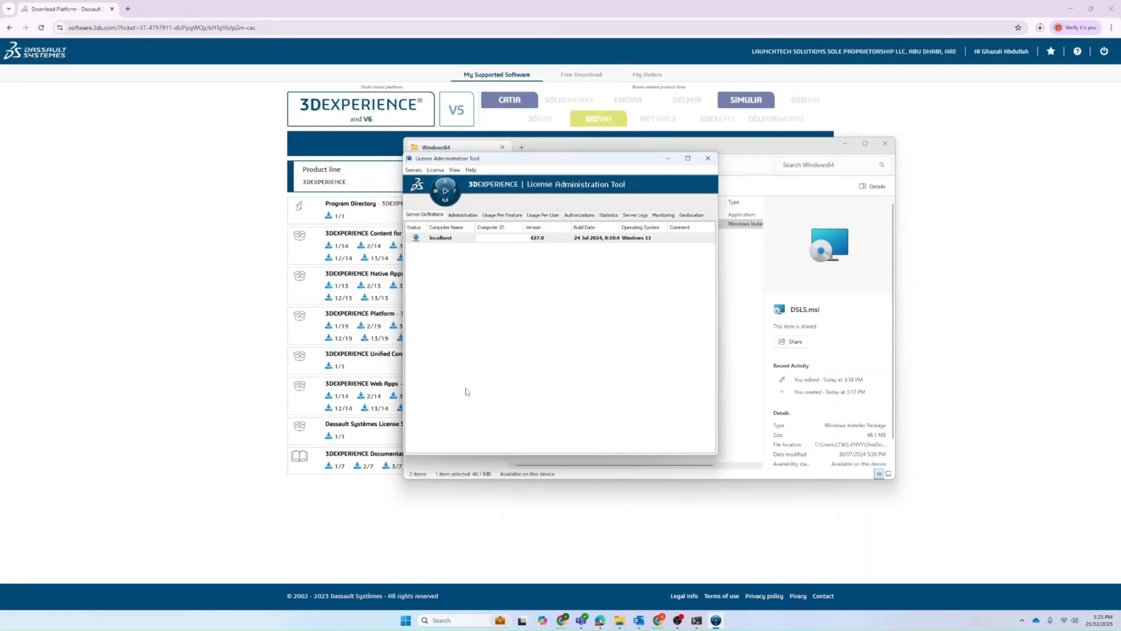
Step: Open Windows Services and select DS License Server to verify it is Running
text(ser)
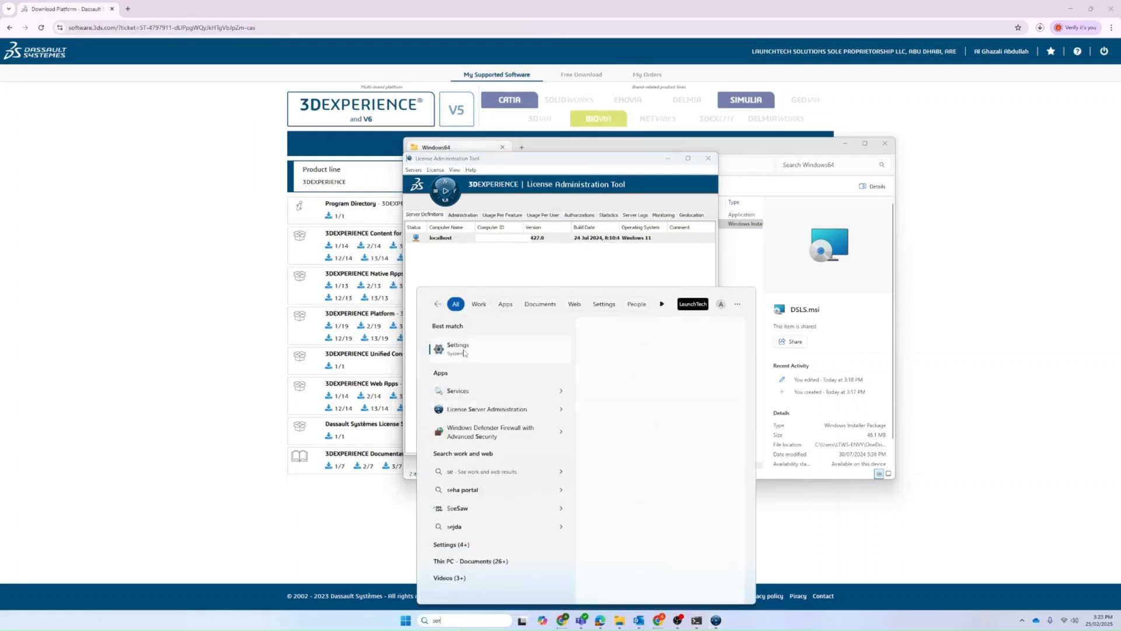
click(457, 391)
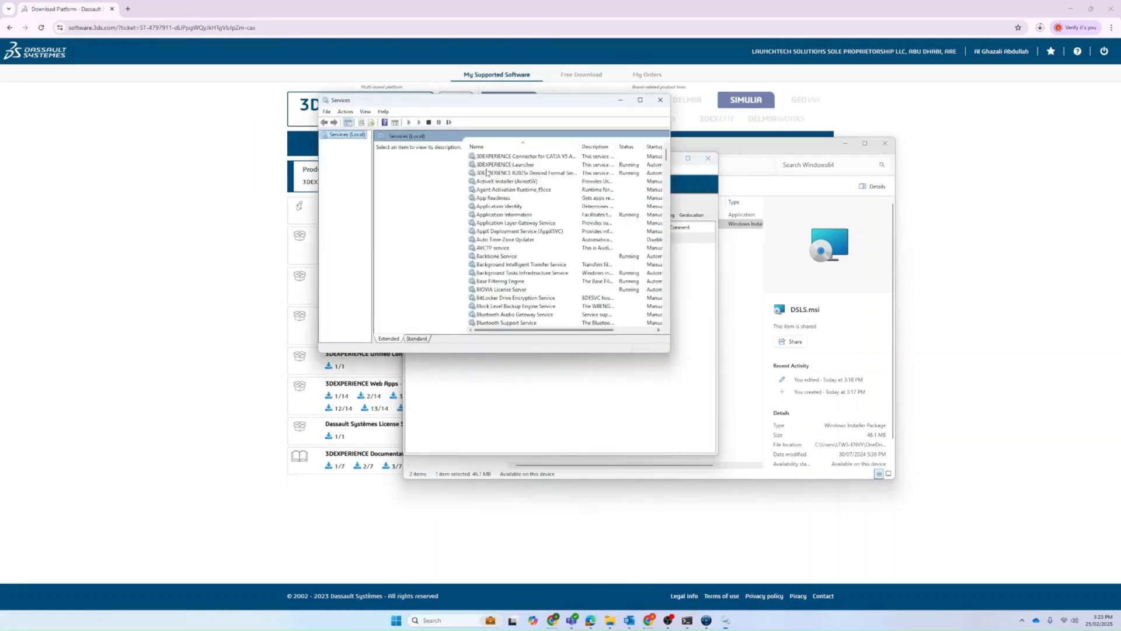
click(496, 156)
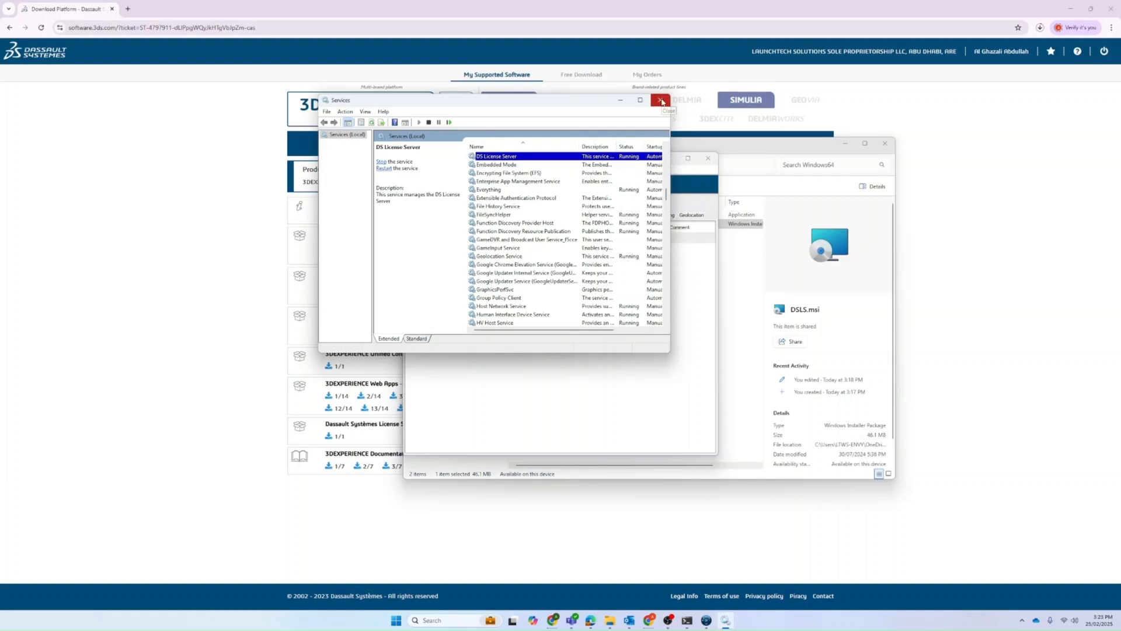
mouse_move(577, 169)
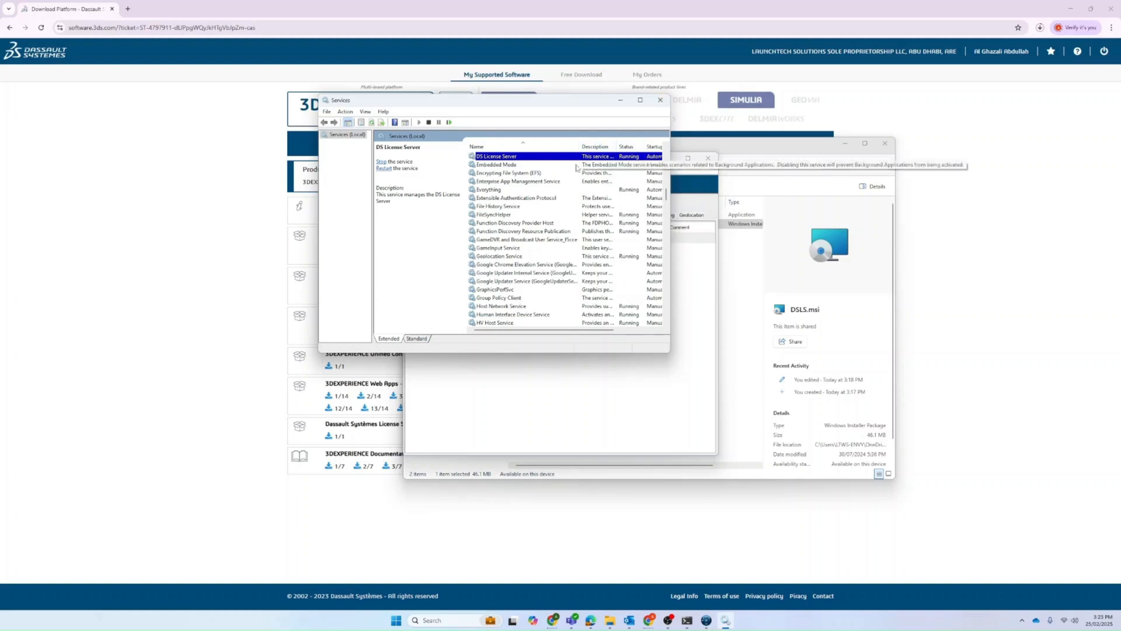
mouse_move(608, 165)
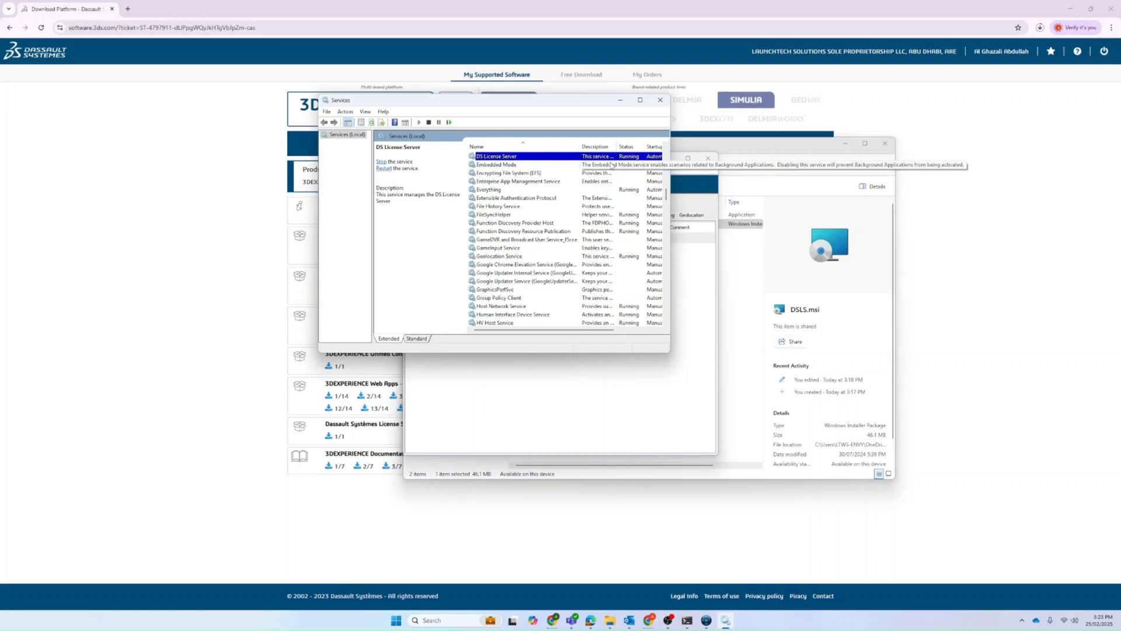
mouse_move(629, 182)
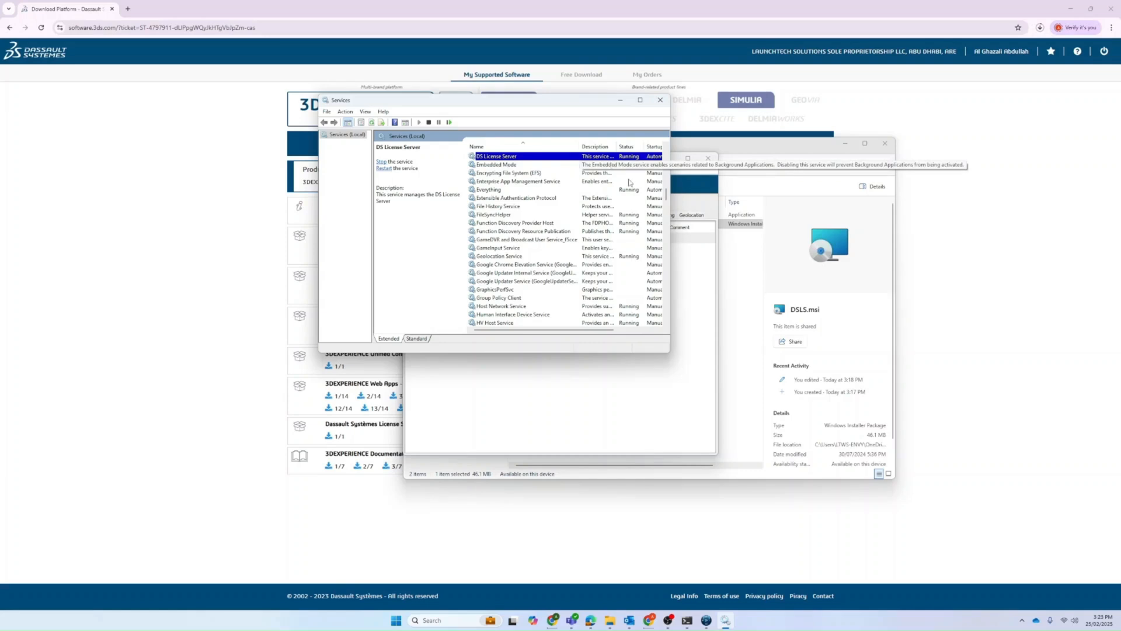